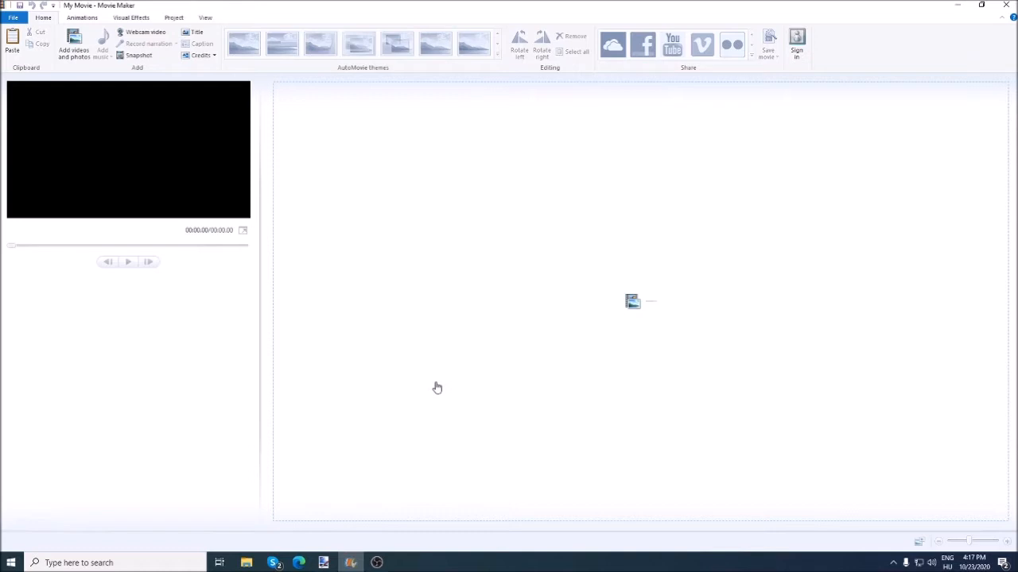
{"action": "mouse_move", "coordinate": [738, 222]}
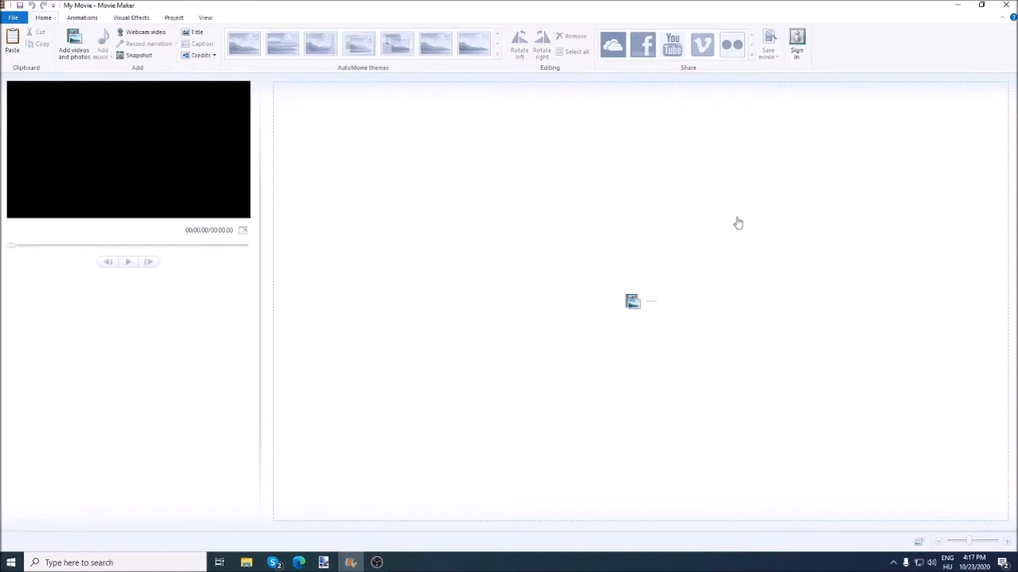
{"action": "mouse_move", "coordinate": [628, 293]}
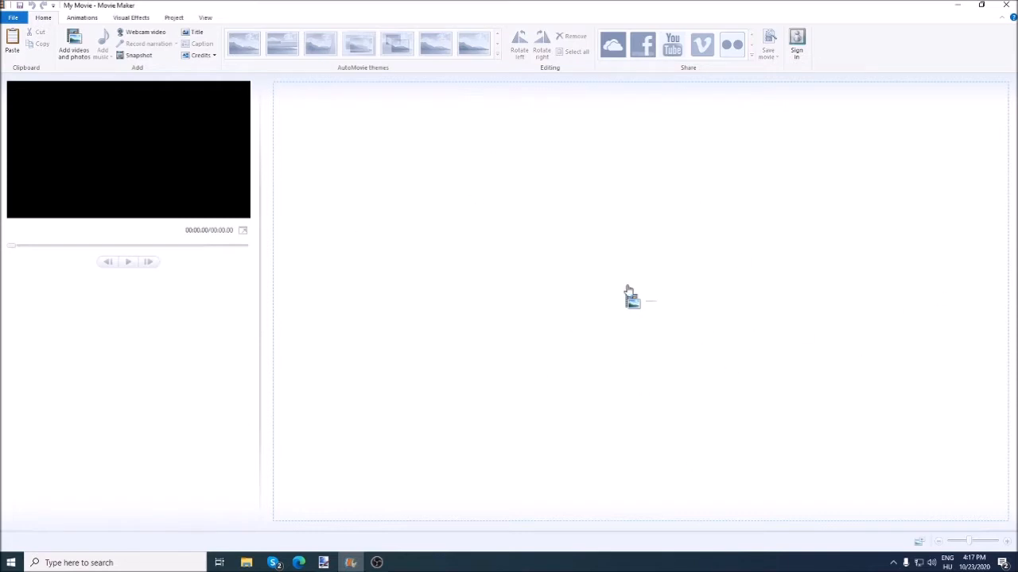
{"action": "mouse_move", "coordinate": [199, 253]}
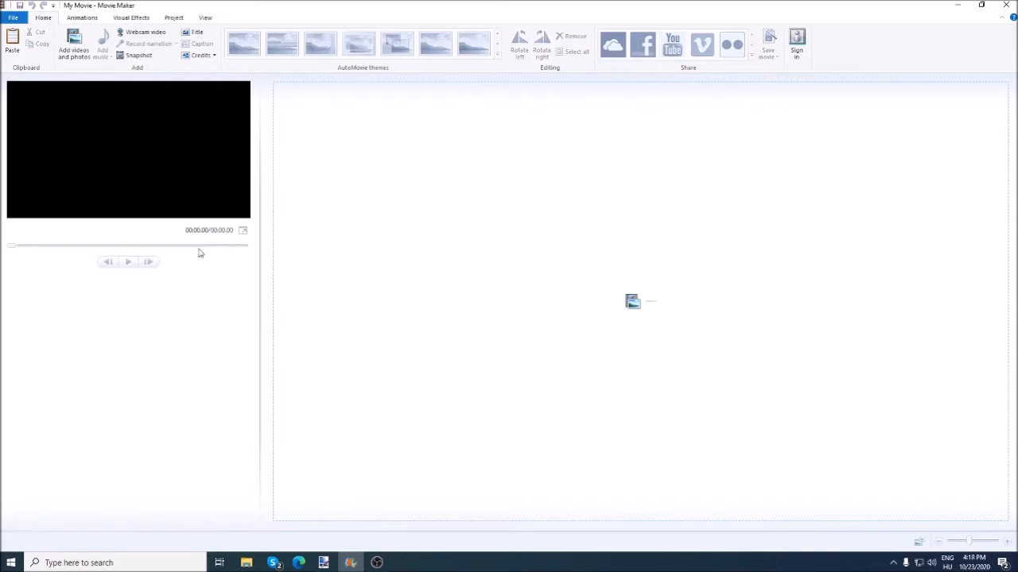
{"action": "mouse_move", "coordinate": [256, 264]}
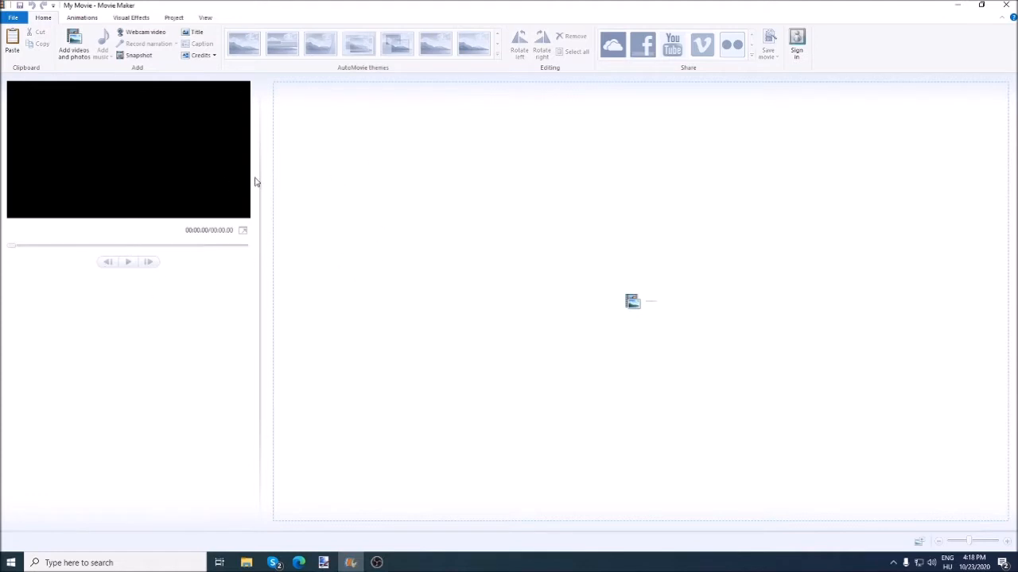
{"action": "mouse_move", "coordinate": [256, 179]}
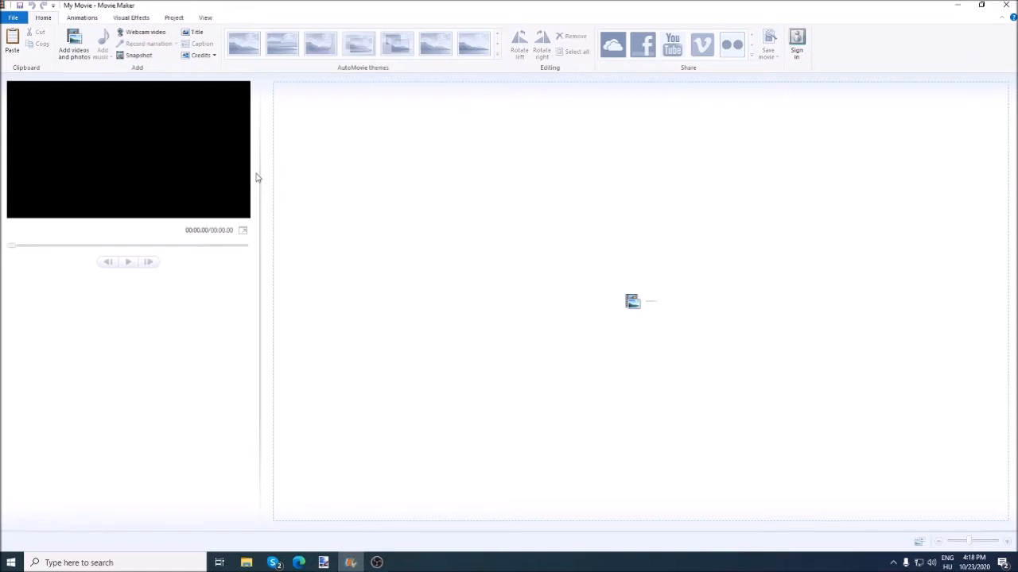
{"action": "mouse_move", "coordinate": [726, 119]}
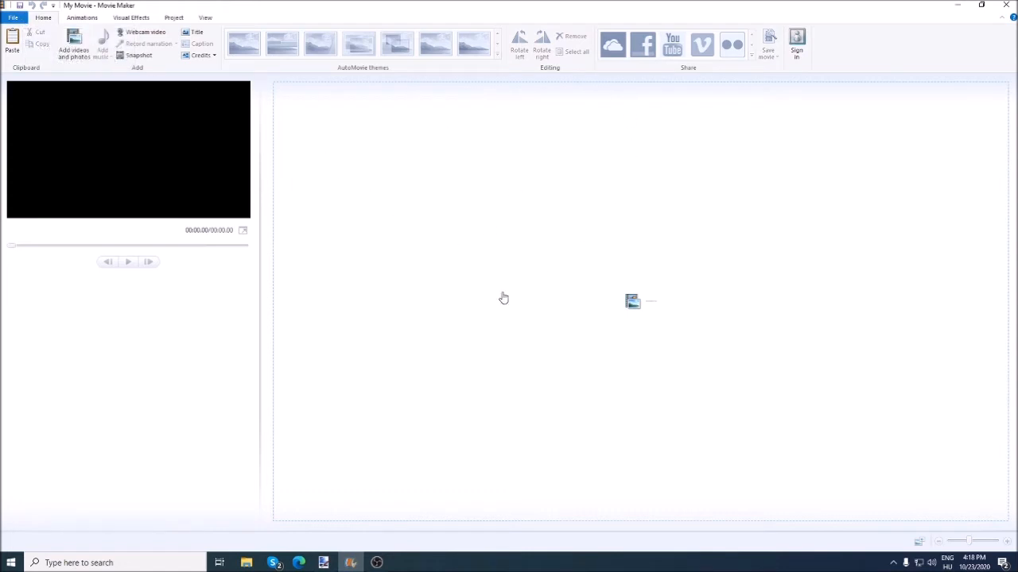
{"action": "mouse_move", "coordinate": [492, 201]}
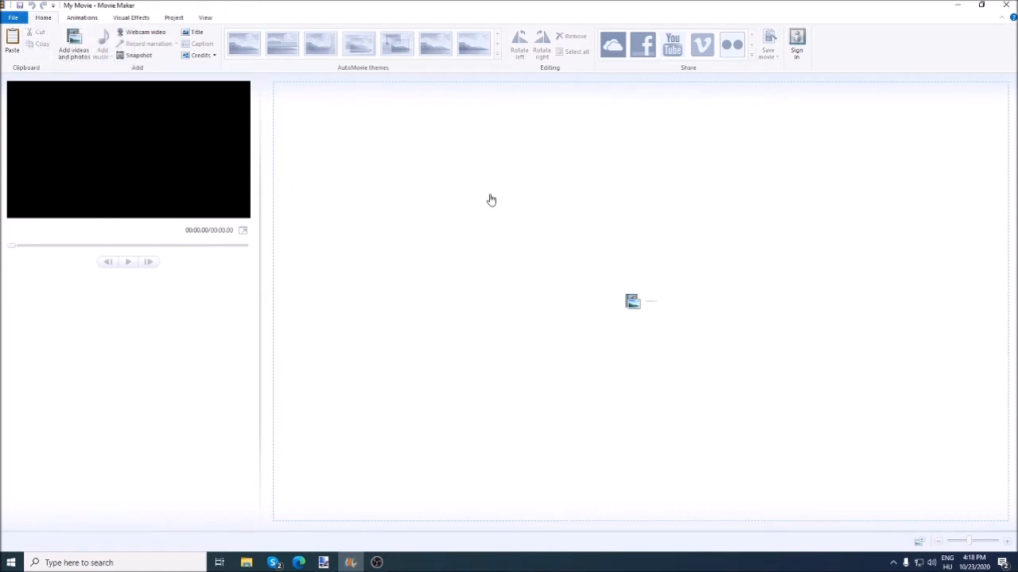
{"action": "mouse_move", "coordinate": [269, 92]}
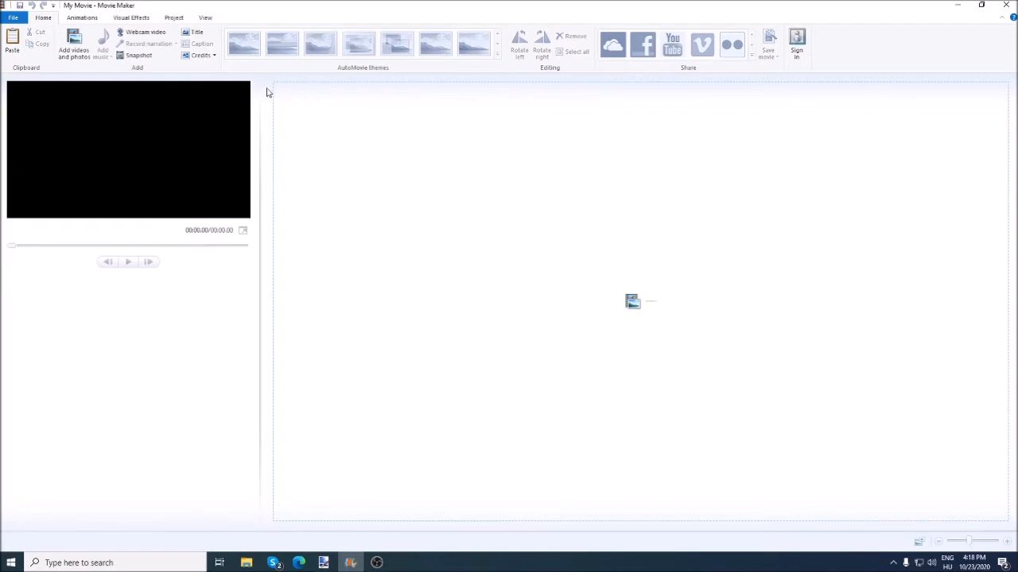
{"action": "mouse_move", "coordinate": [361, 175]}
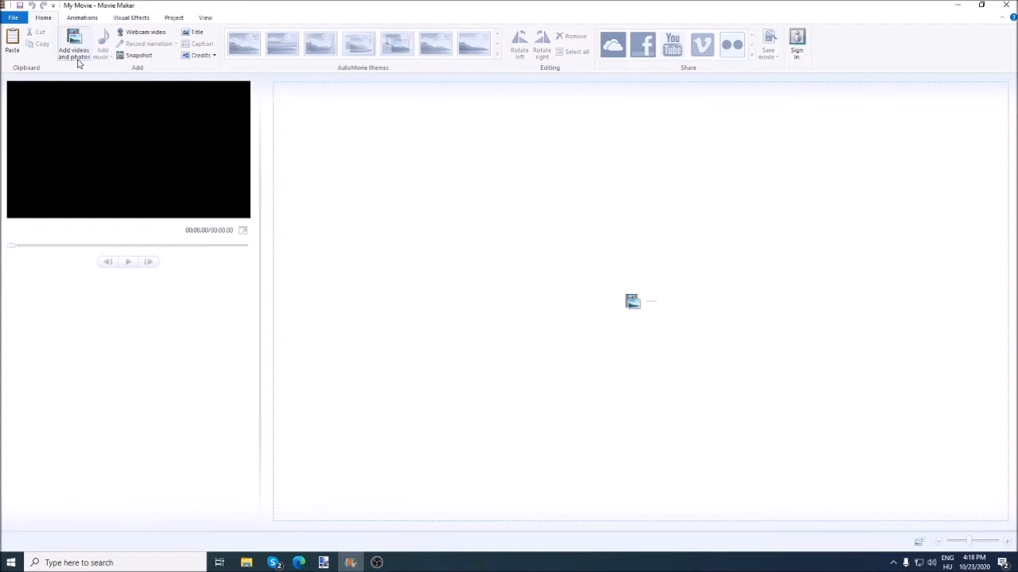
- Add all twelve Europe map images from the MAP folder as storyboard slides
{"action": "left_click", "coordinate": [73, 44]}
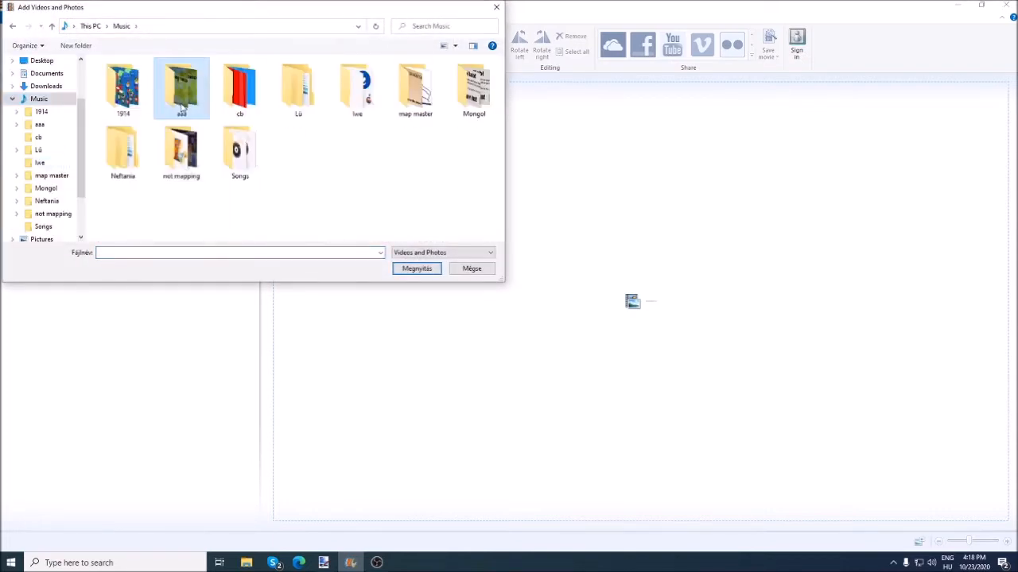
{"action": "double_click", "coordinate": [181, 88]}
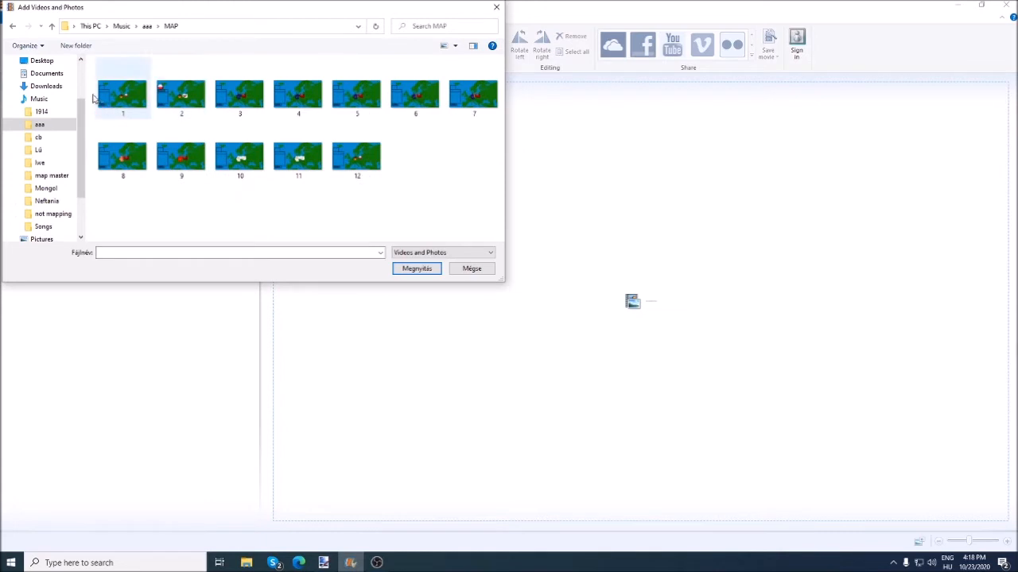
{"action": "key", "text": "ctrl+a"}
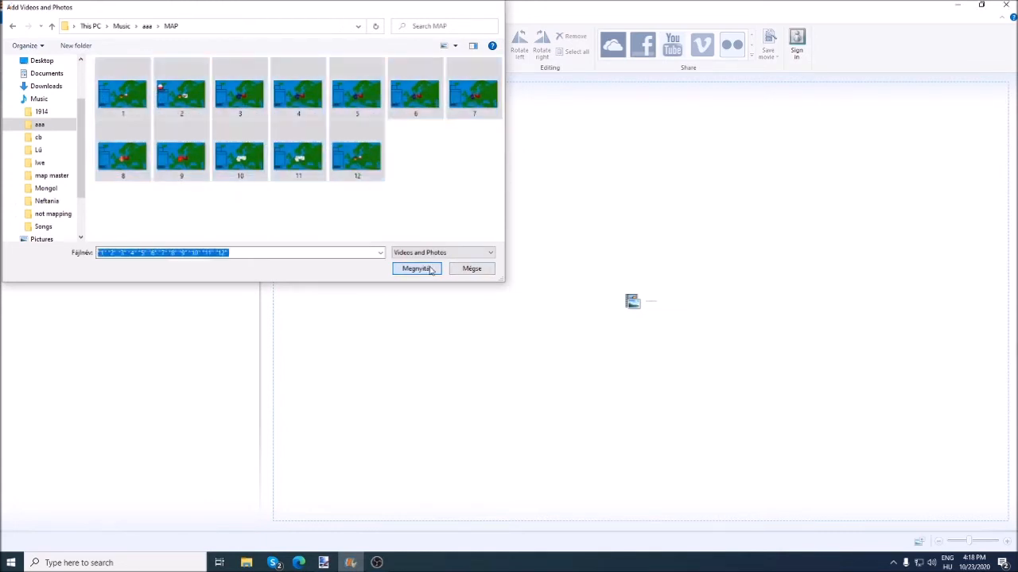
{"action": "left_click", "coordinate": [416, 268]}
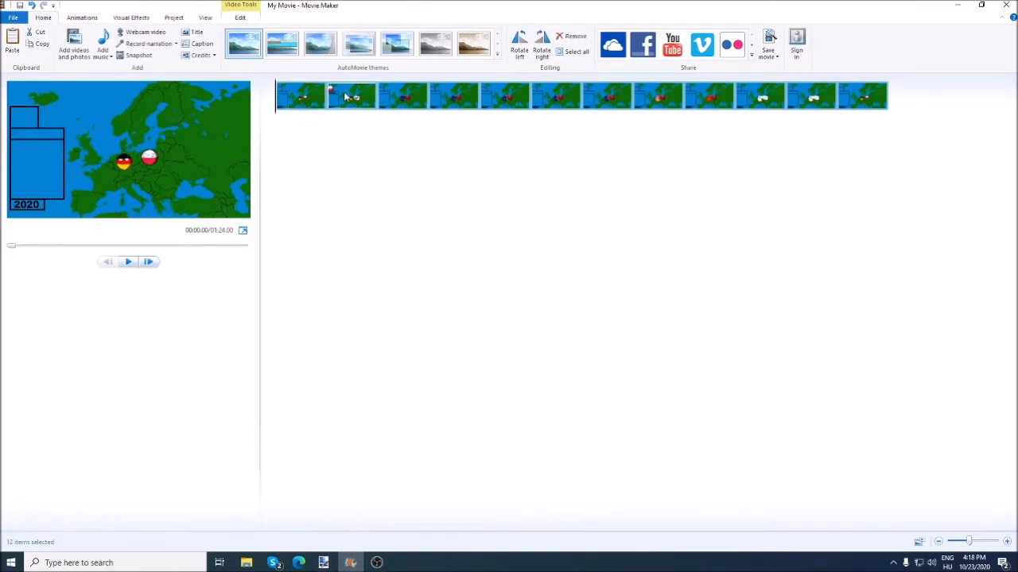
{"action": "left_click", "coordinate": [127, 261]}
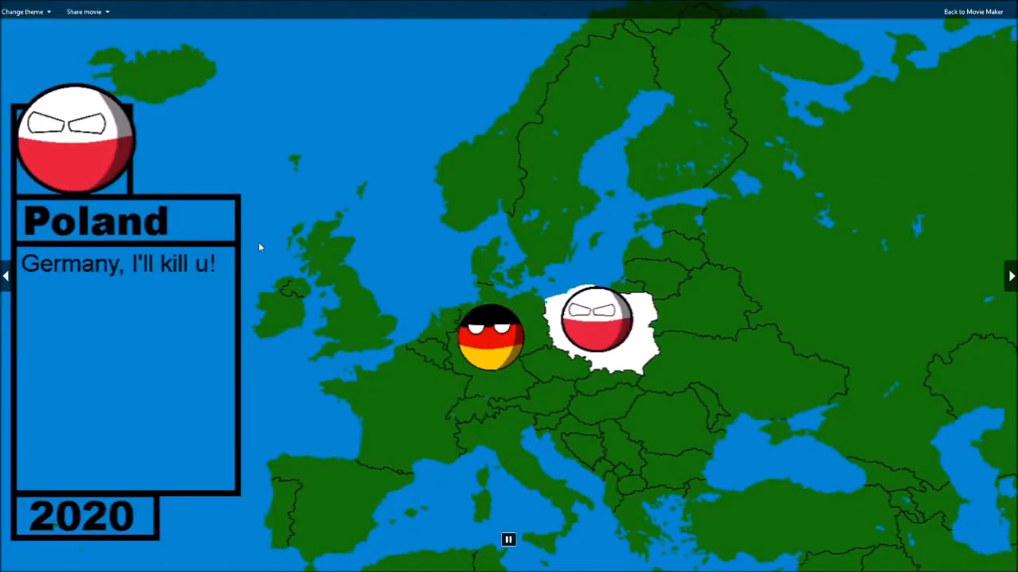
{"action": "left_click", "coordinate": [973, 9]}
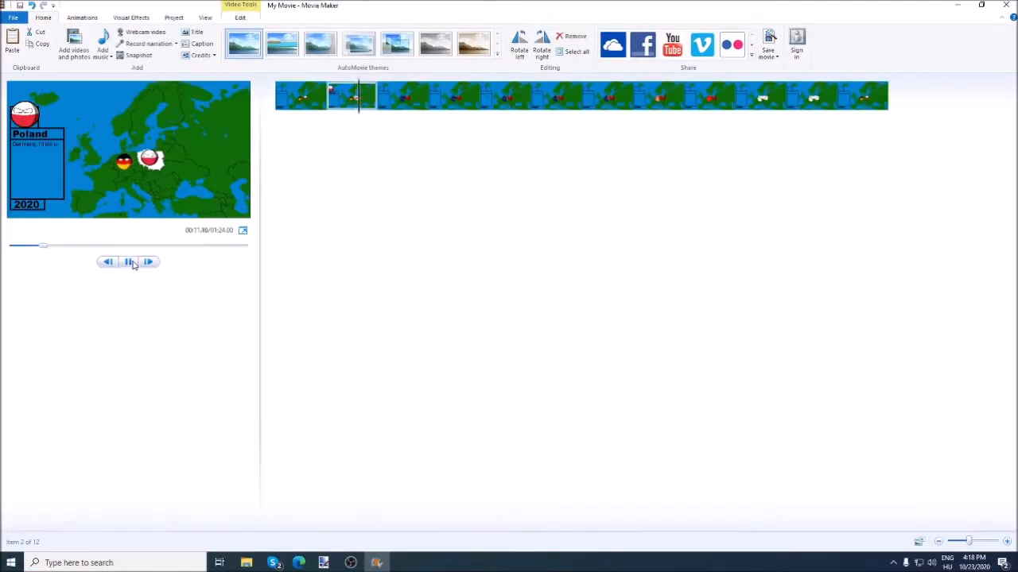
{"action": "left_click", "coordinate": [127, 261]}
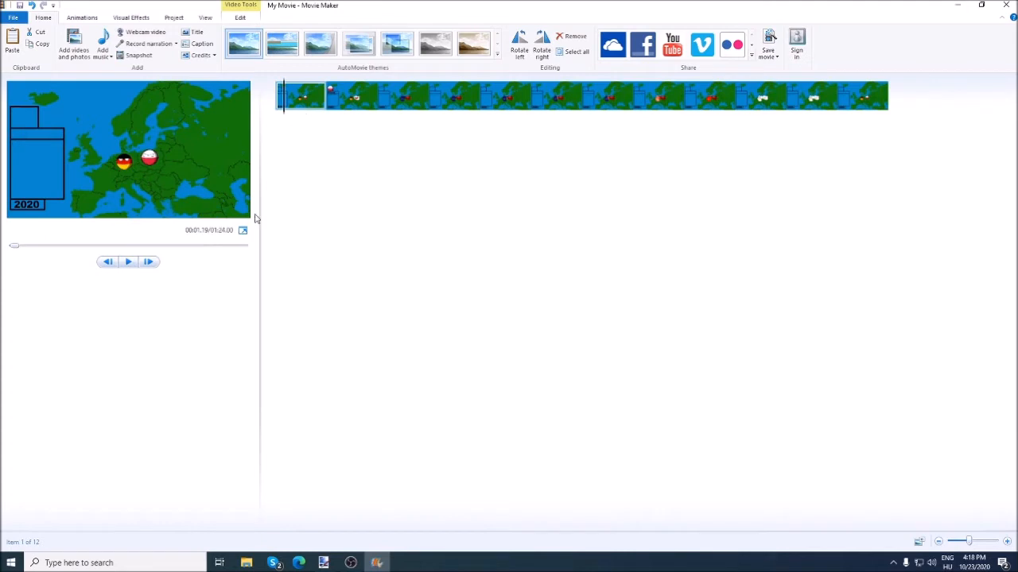
{"action": "left_click", "coordinate": [351, 95]}
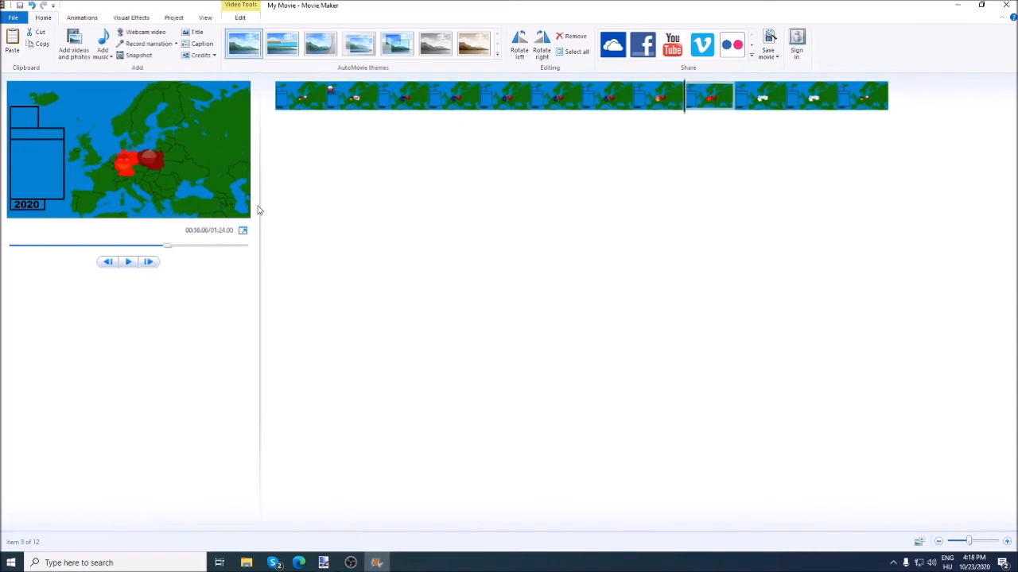
{"action": "left_click", "coordinate": [350, 96]}
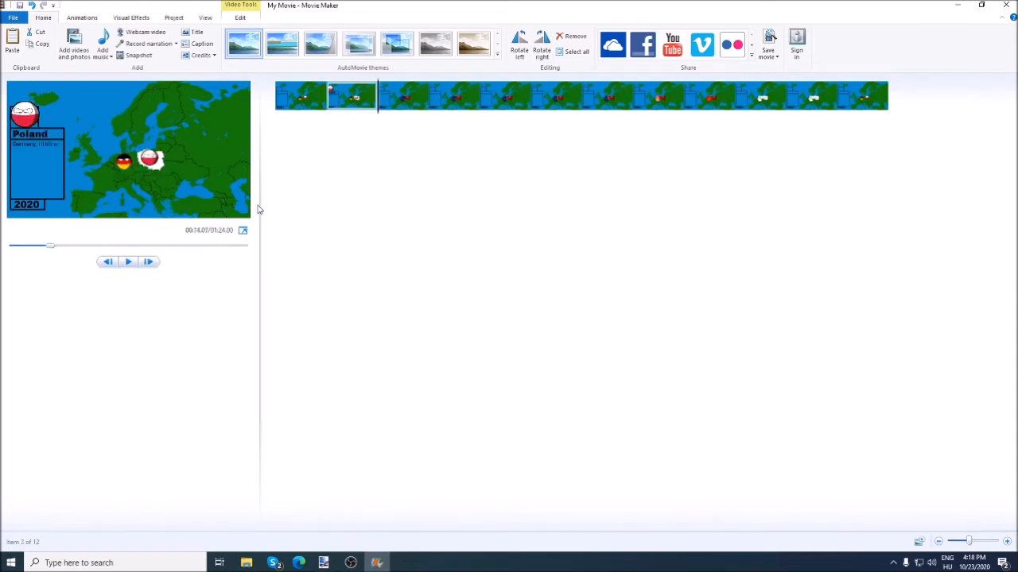
{"action": "left_click", "coordinate": [108, 261]}
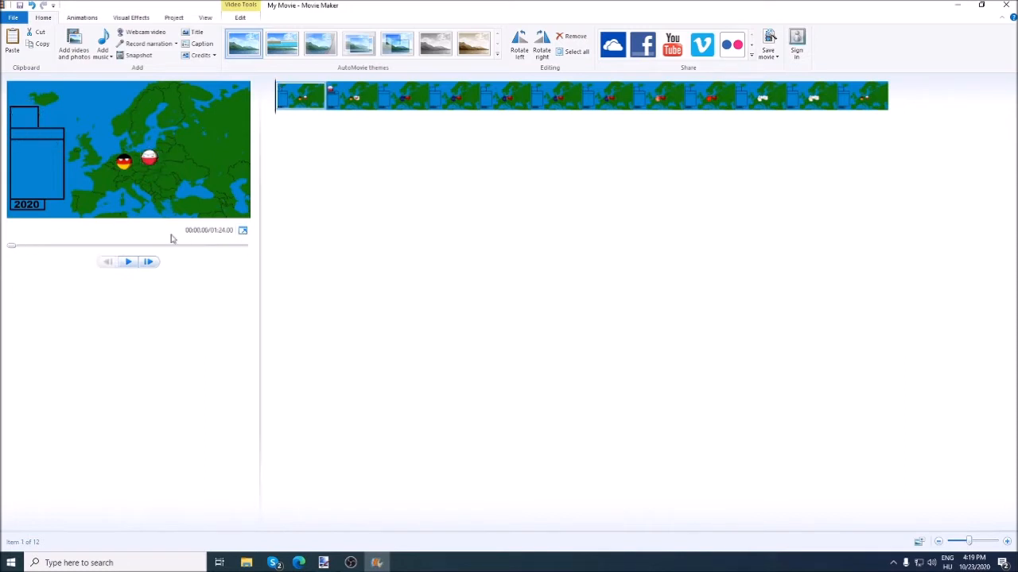
{"action": "left_click", "coordinate": [127, 260]}
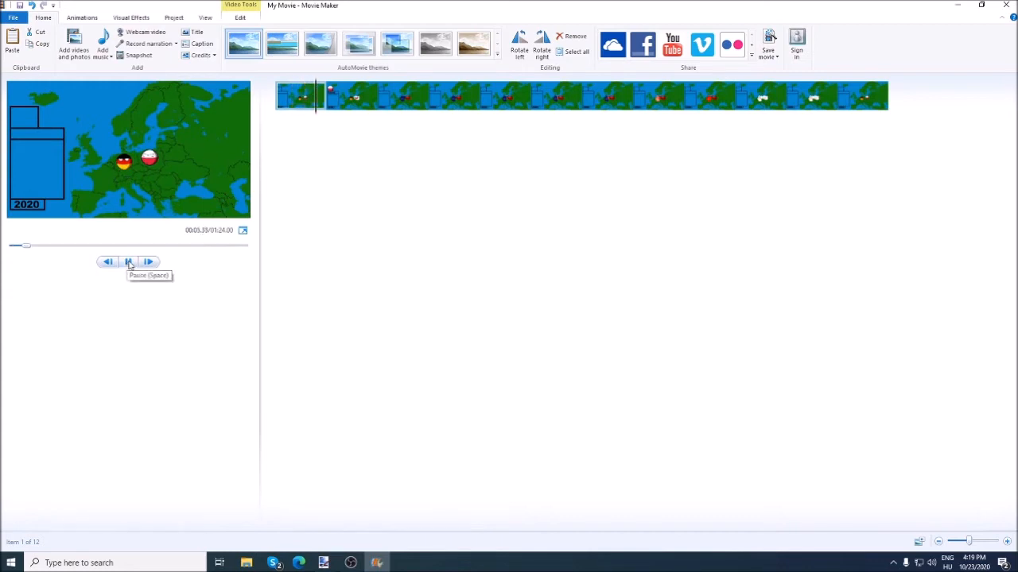
{"action": "left_click", "coordinate": [129, 261]}
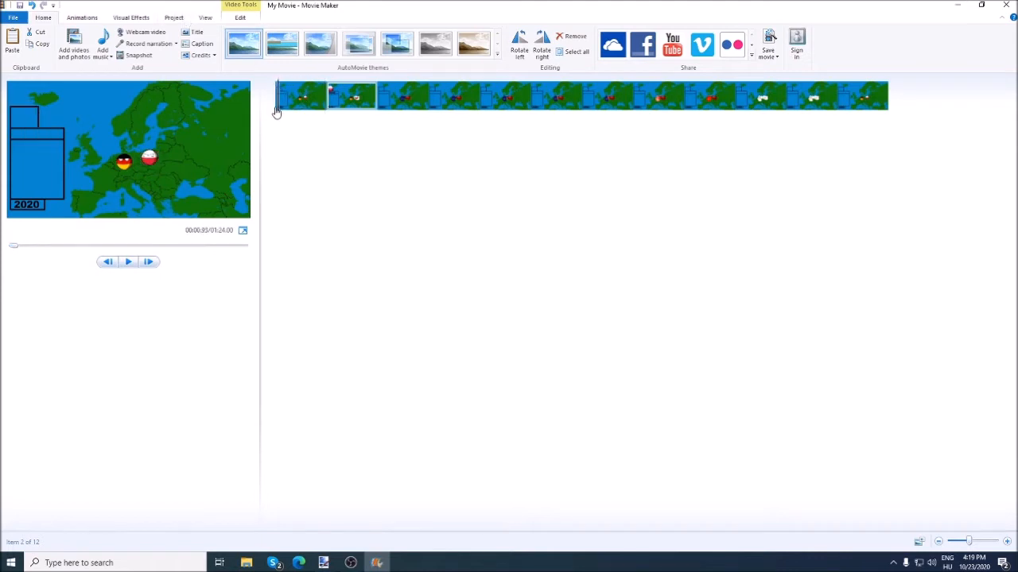
{"action": "left_click", "coordinate": [240, 16]}
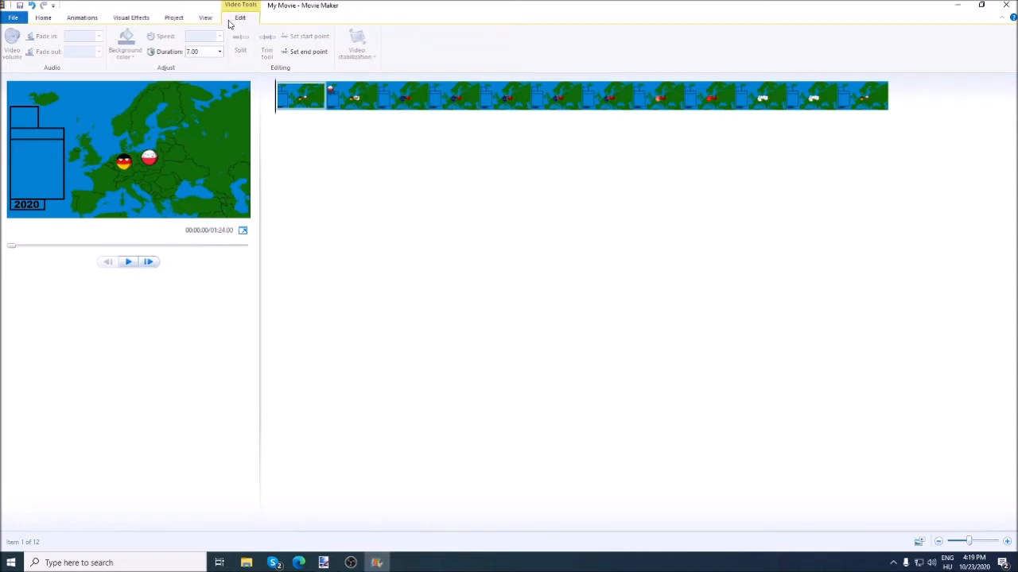
{"action": "mouse_move", "coordinate": [220, 50]}
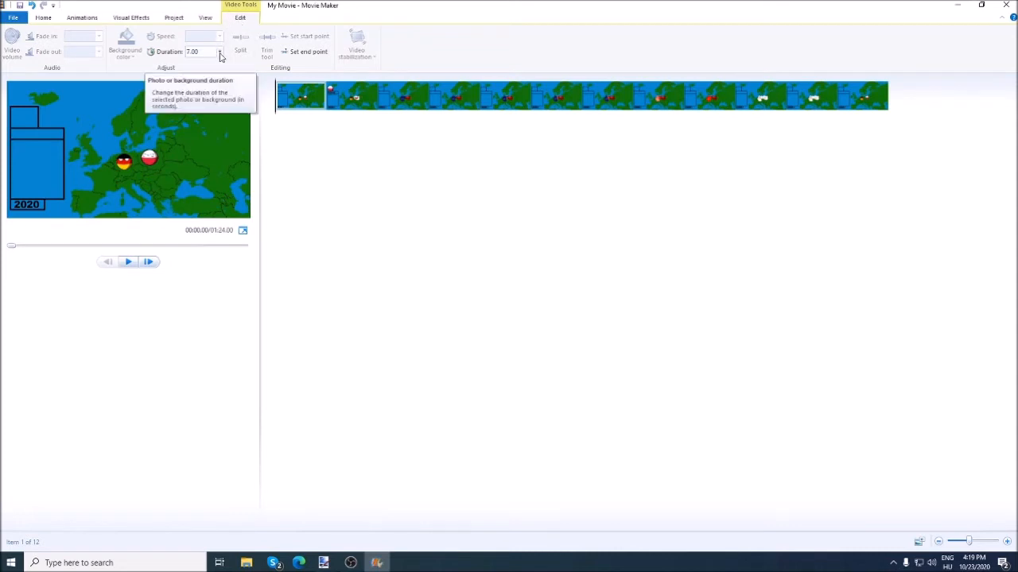
- Set the first slide to 3 seconds, the second to 4 seconds and the third to 2 seconds
{"action": "left_click", "coordinate": [220, 51]}
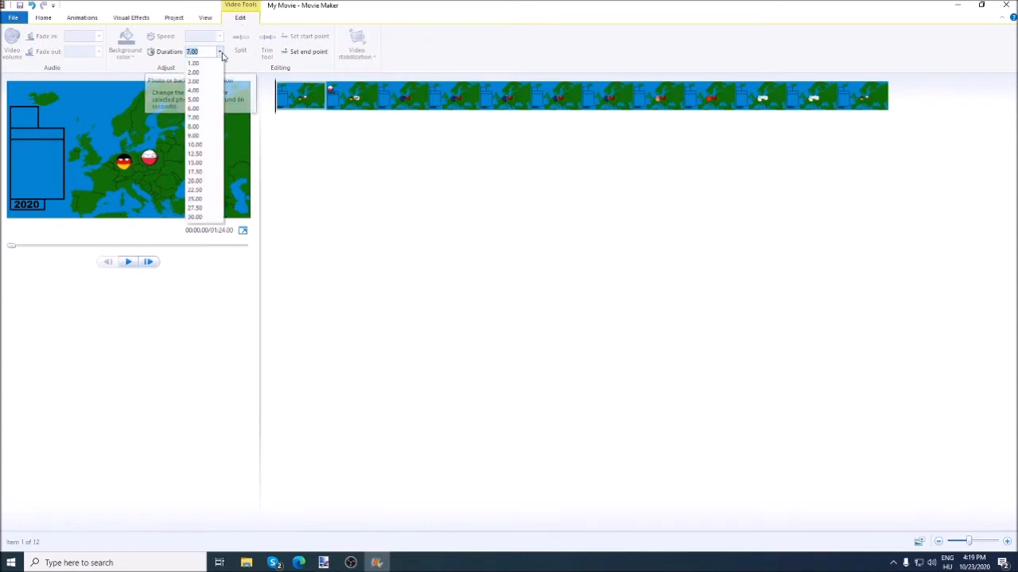
{"action": "left_click", "coordinate": [194, 81]}
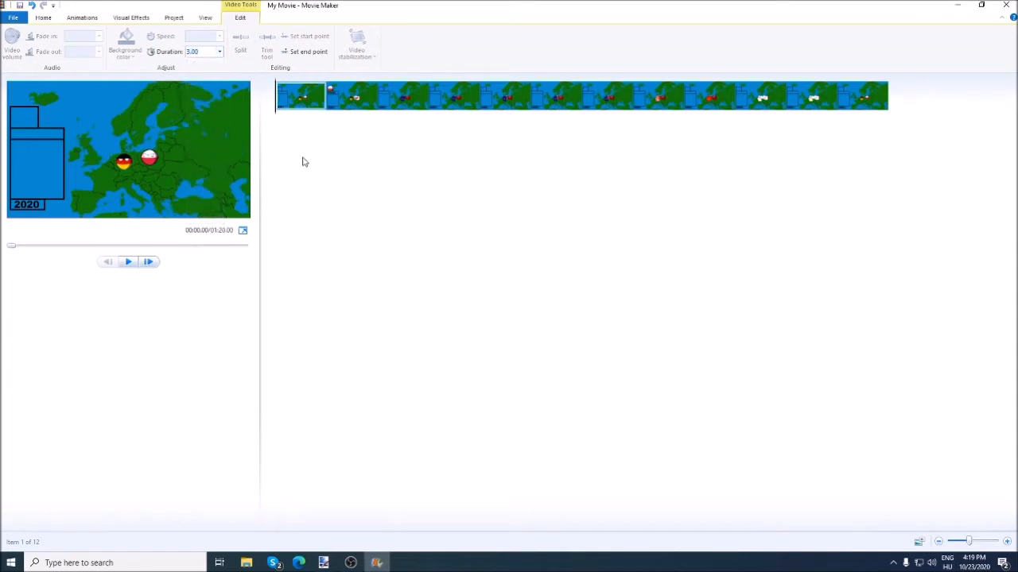
{"action": "mouse_move", "coordinate": [305, 154]}
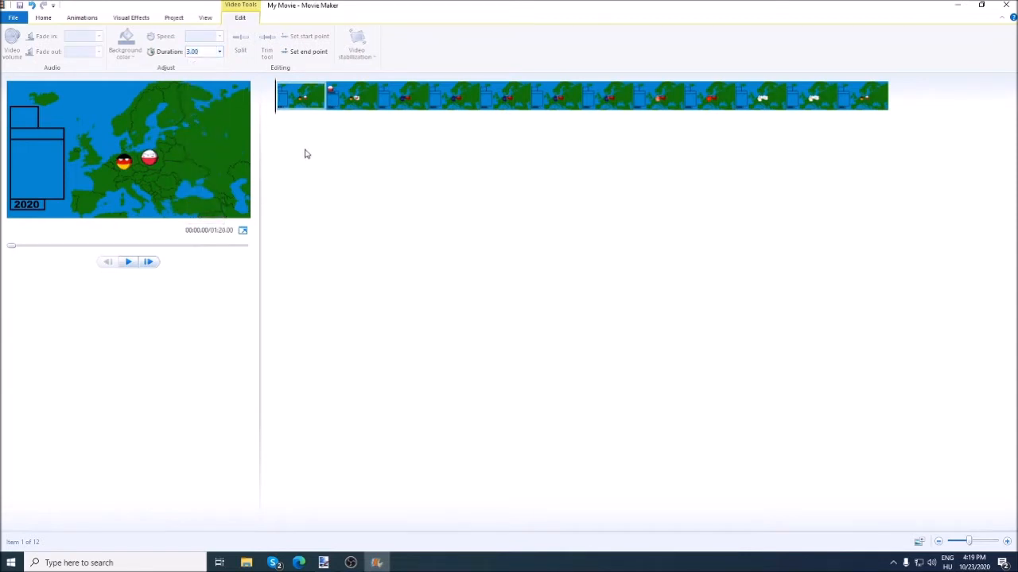
{"action": "mouse_move", "coordinate": [309, 153]}
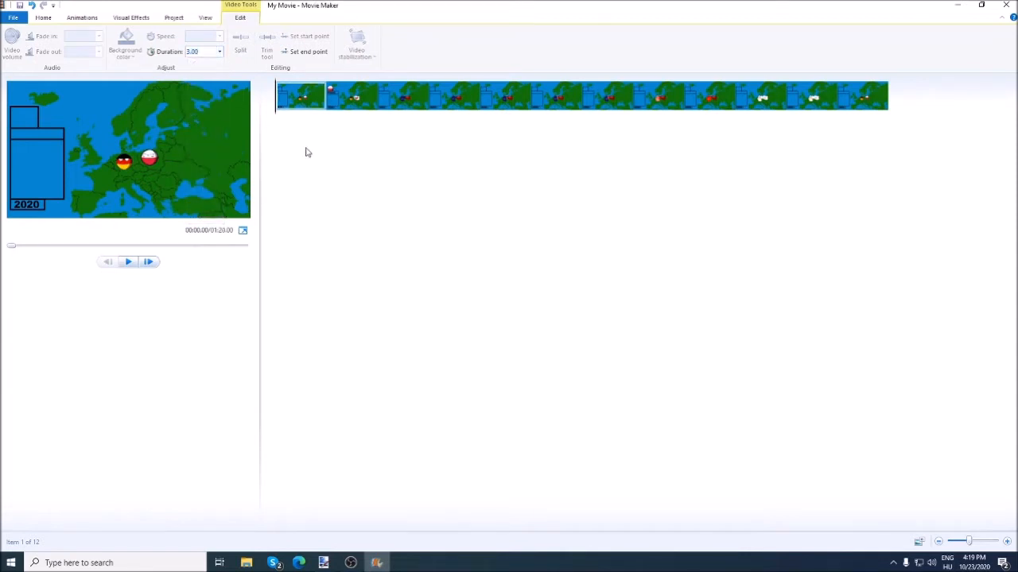
{"action": "left_click", "coordinate": [351, 96]}
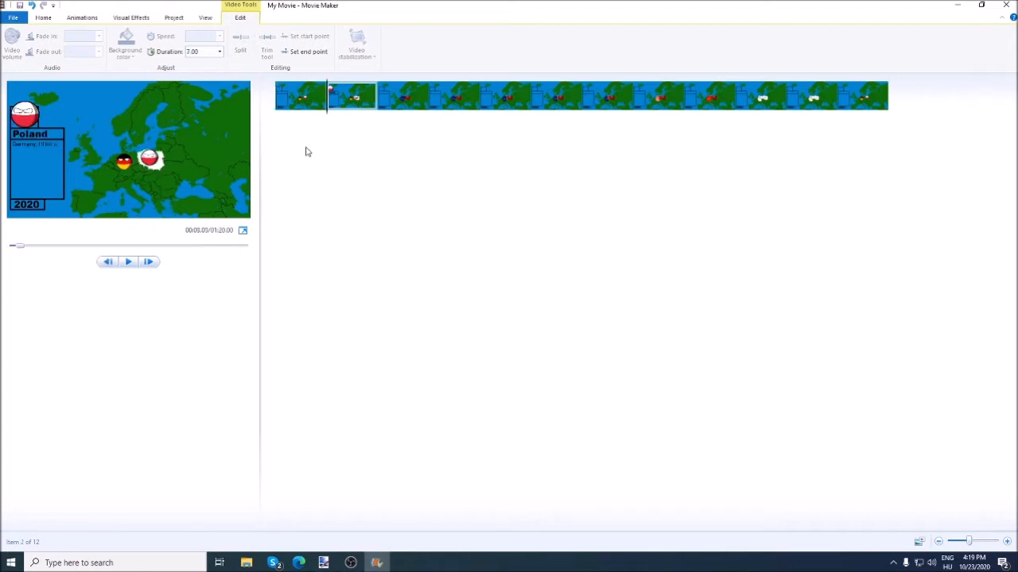
{"action": "left_click", "coordinate": [300, 97]}
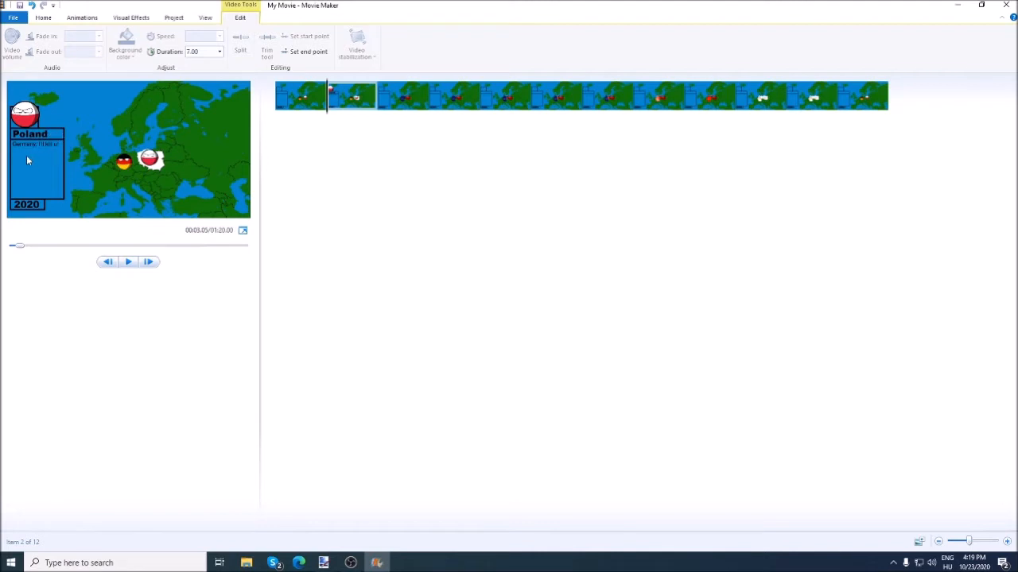
{"action": "left_click", "coordinate": [219, 51]}
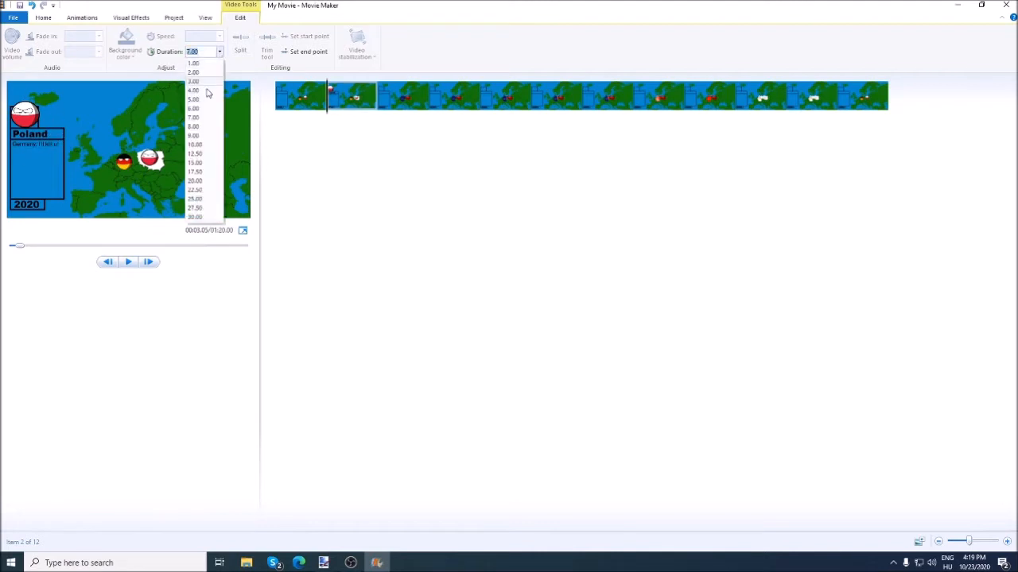
{"action": "left_click", "coordinate": [194, 89]}
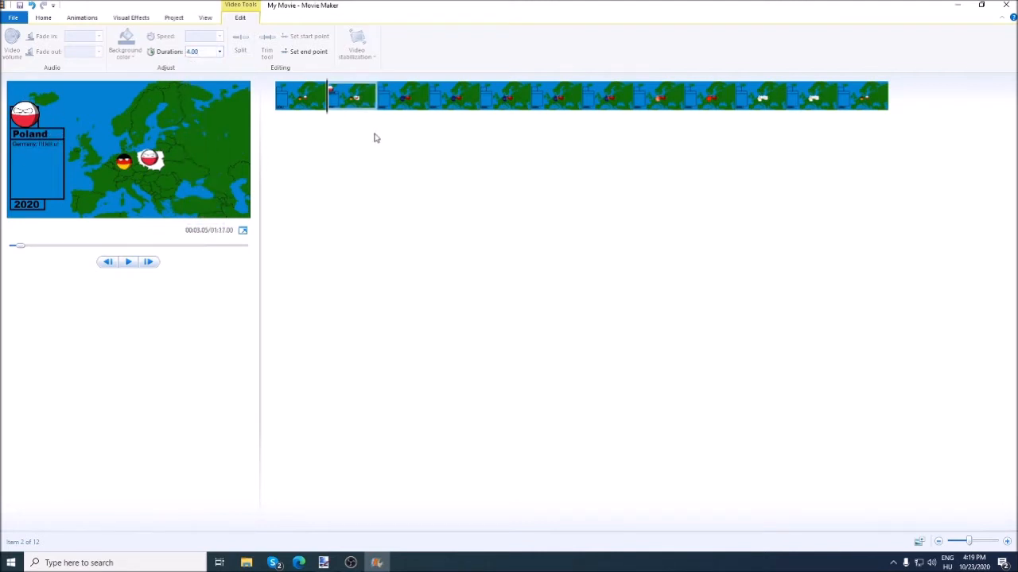
{"action": "left_click", "coordinate": [220, 51]}
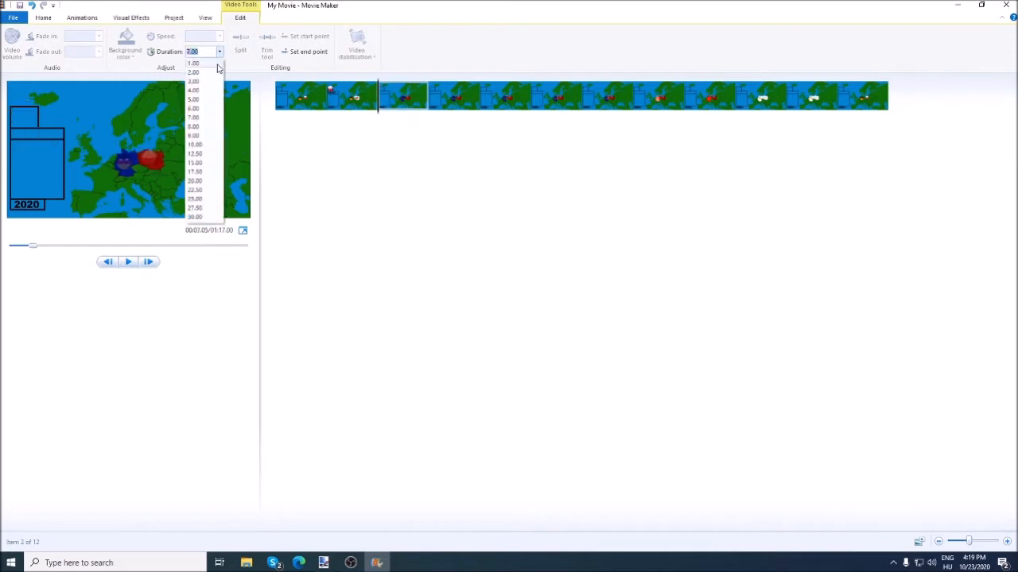
{"action": "left_click", "coordinate": [194, 71]}
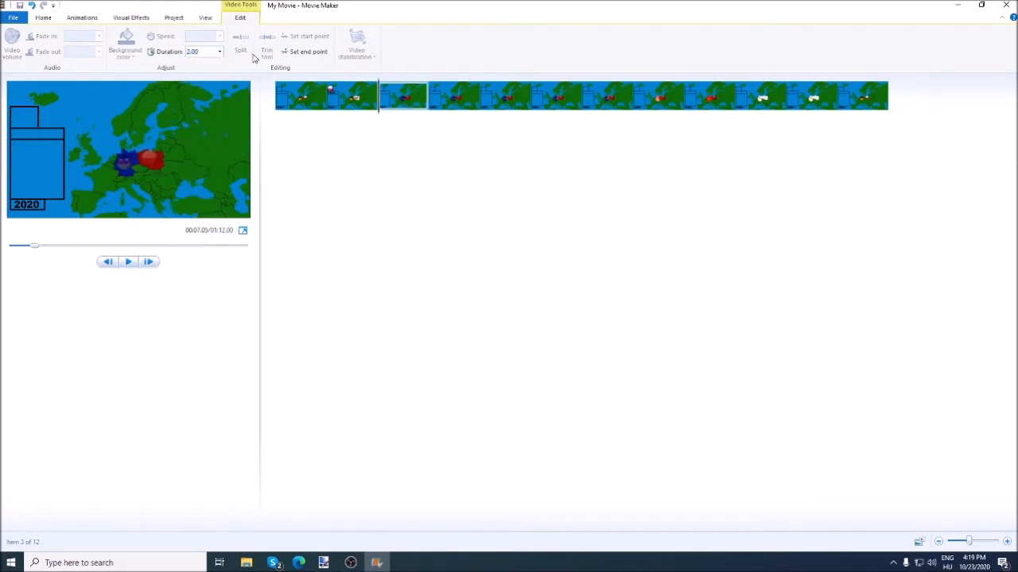
- Adjust the fourth slide's duration, trying 6.5 and 0.50 before settling on 1 second
{"action": "left_click", "coordinate": [220, 51]}
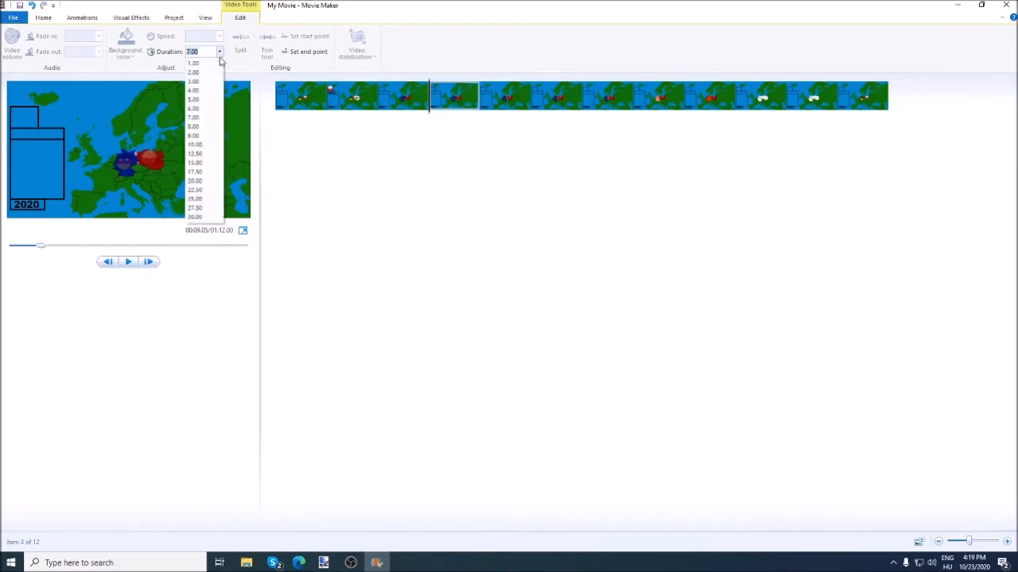
{"action": "left_click", "coordinate": [194, 64]}
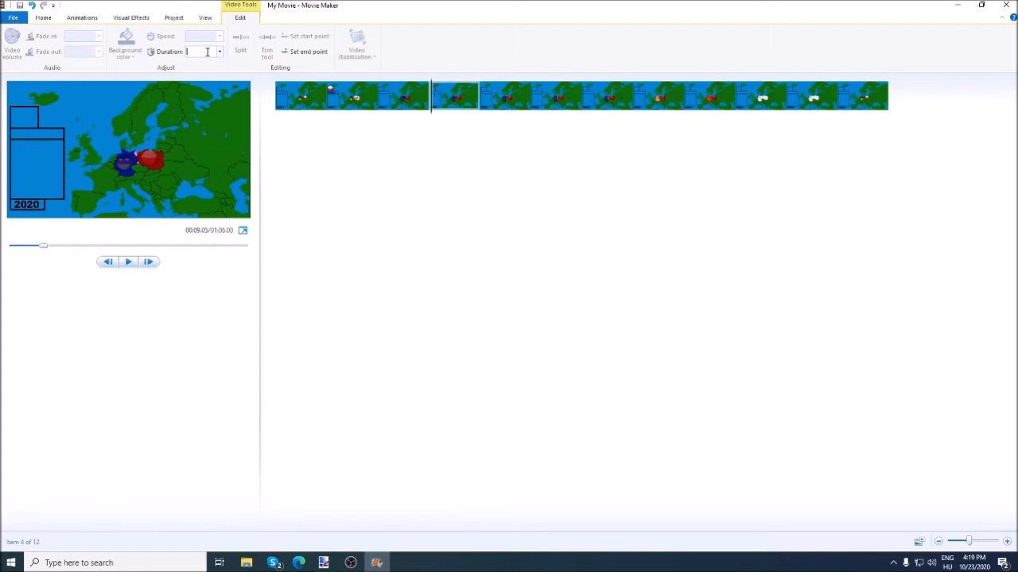
{"action": "type", "text": "6.5"}
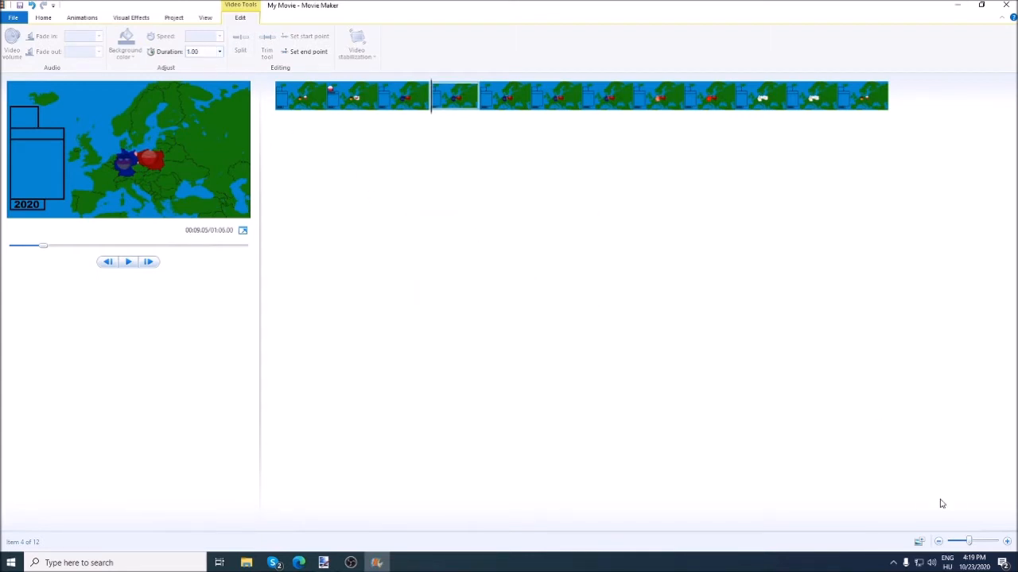
{"action": "left_click", "coordinate": [947, 562]}
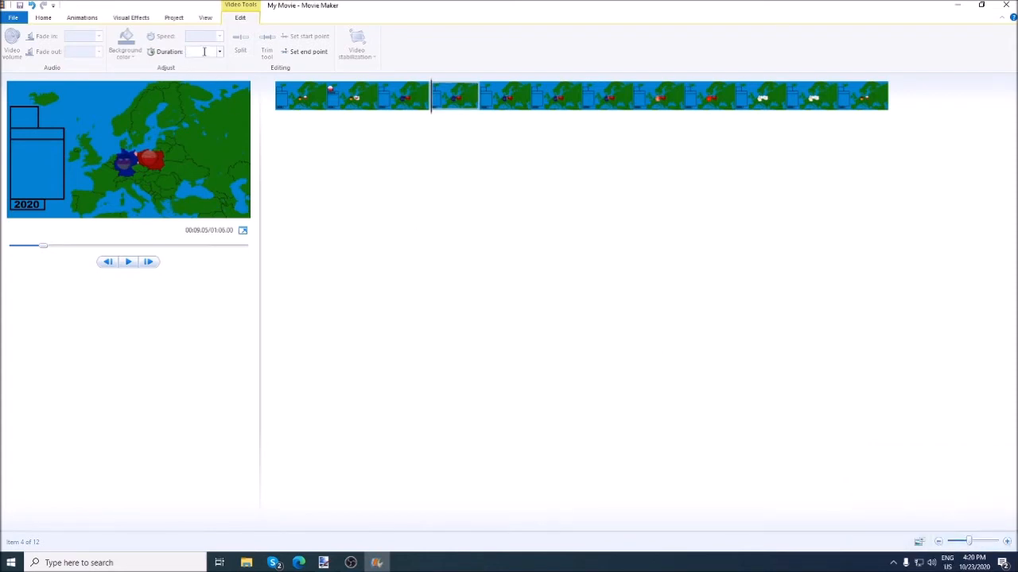
{"action": "type", "text": "0.50"}
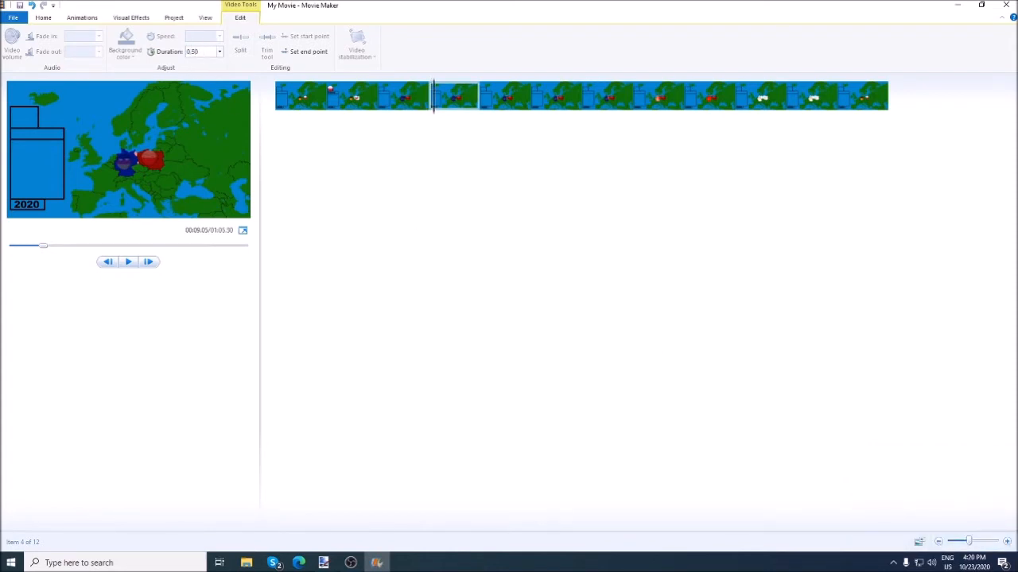
{"action": "left_click", "coordinate": [219, 50]}
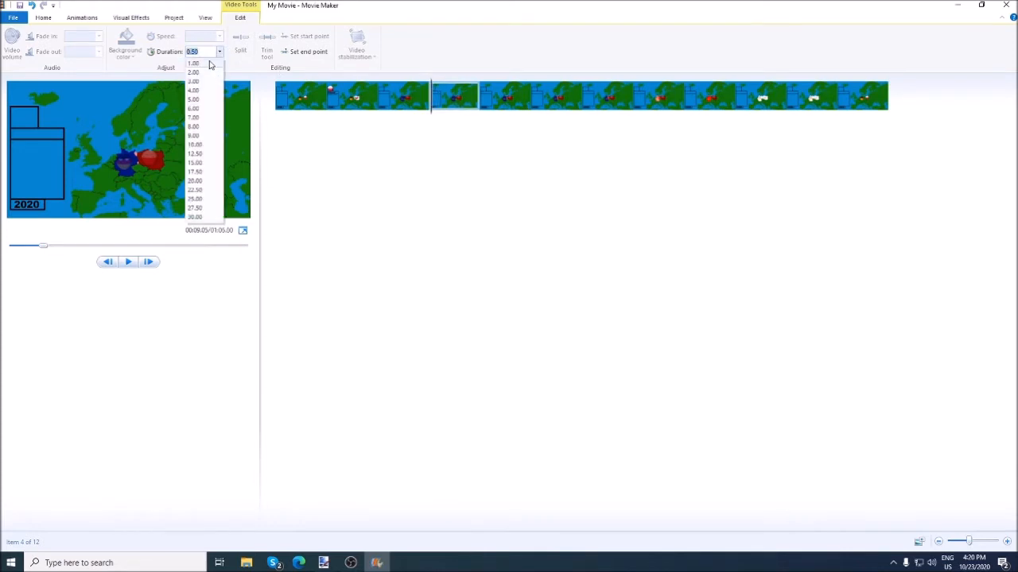
{"action": "left_click", "coordinate": [194, 64]}
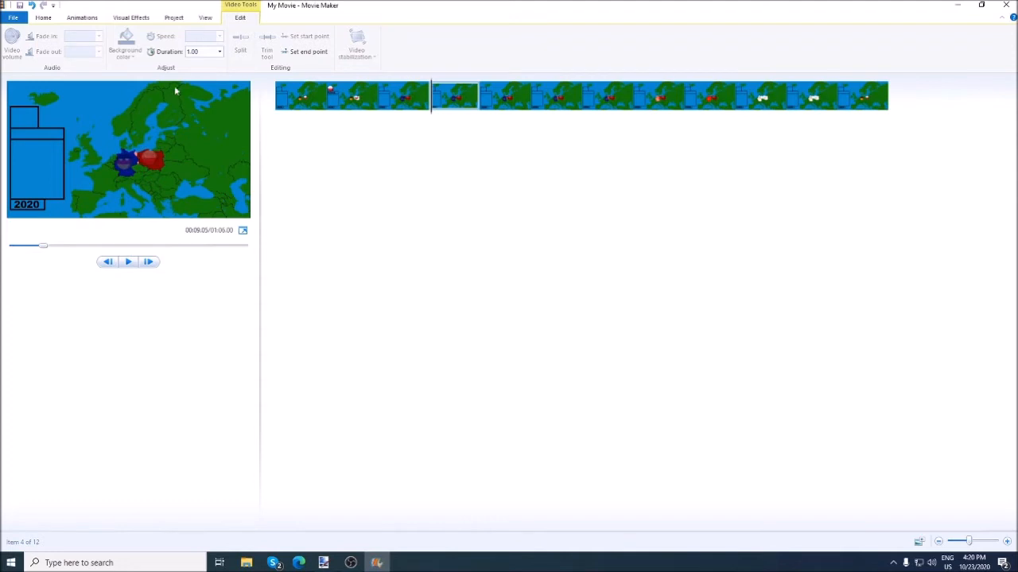
{"action": "mouse_move", "coordinate": [381, 124]}
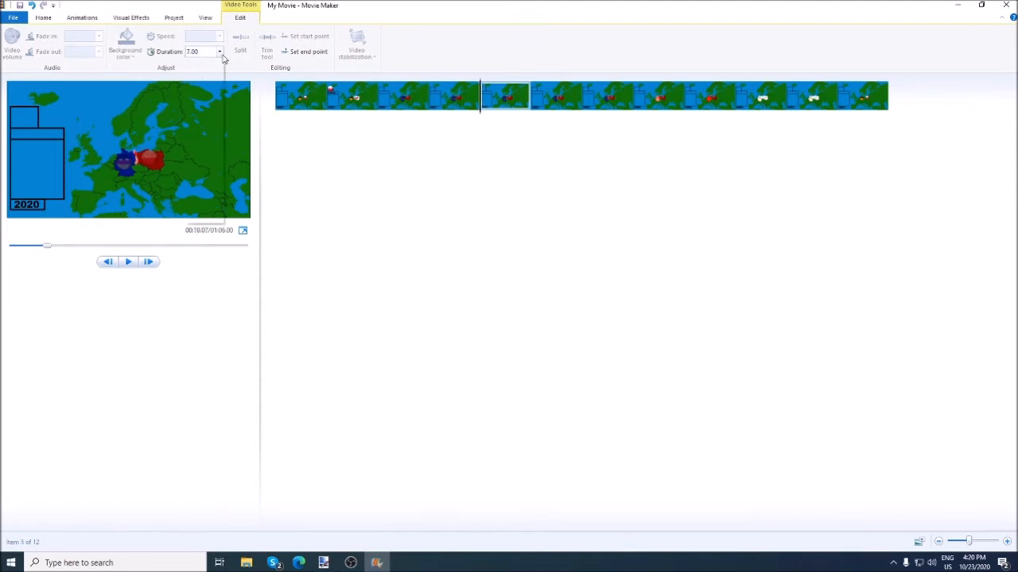
- Give a later slide a new preset duration and return to the first slide
{"action": "left_click", "coordinate": [607, 96]}
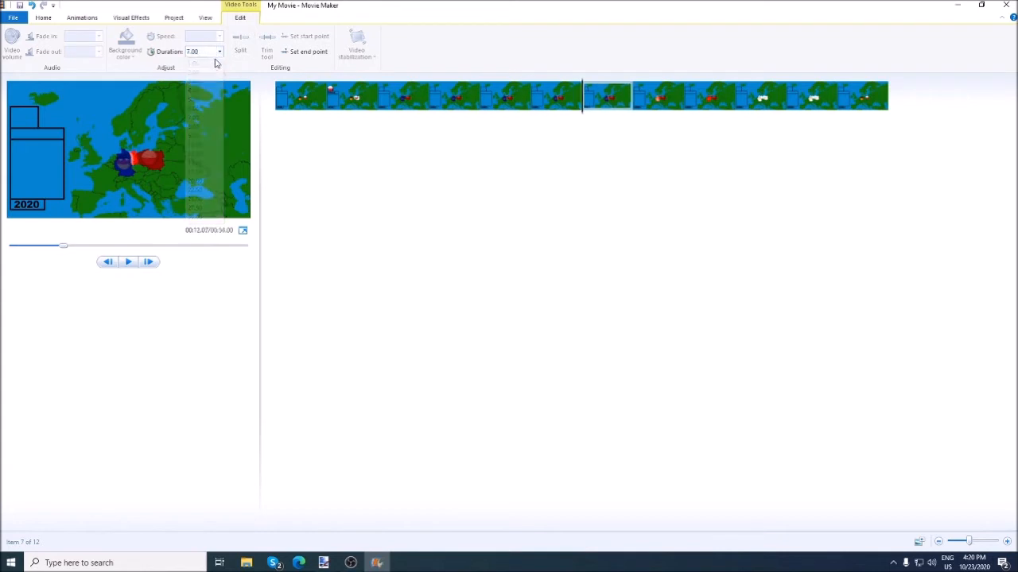
{"action": "left_click", "coordinate": [220, 51]}
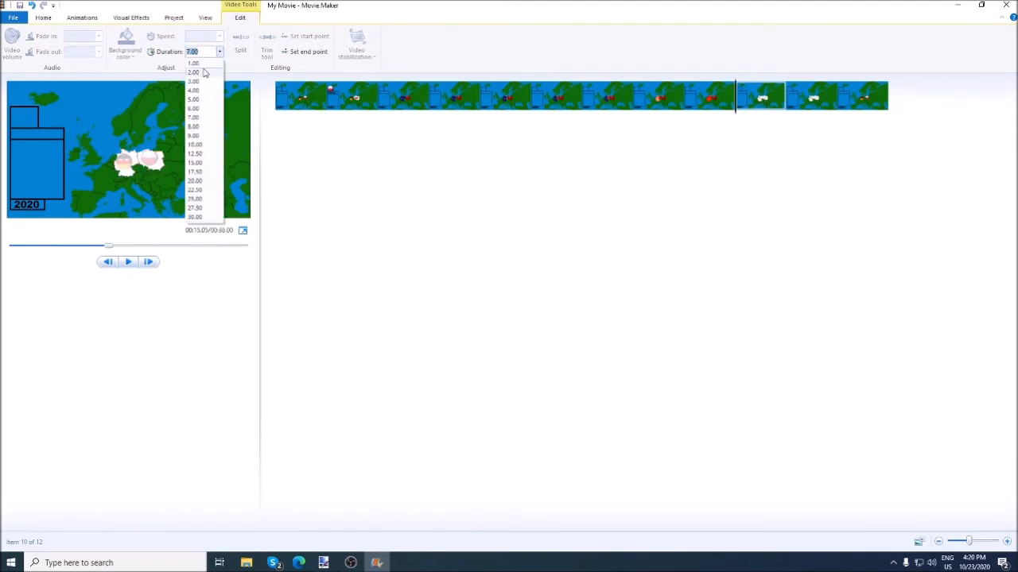
{"action": "left_click", "coordinate": [194, 64]}
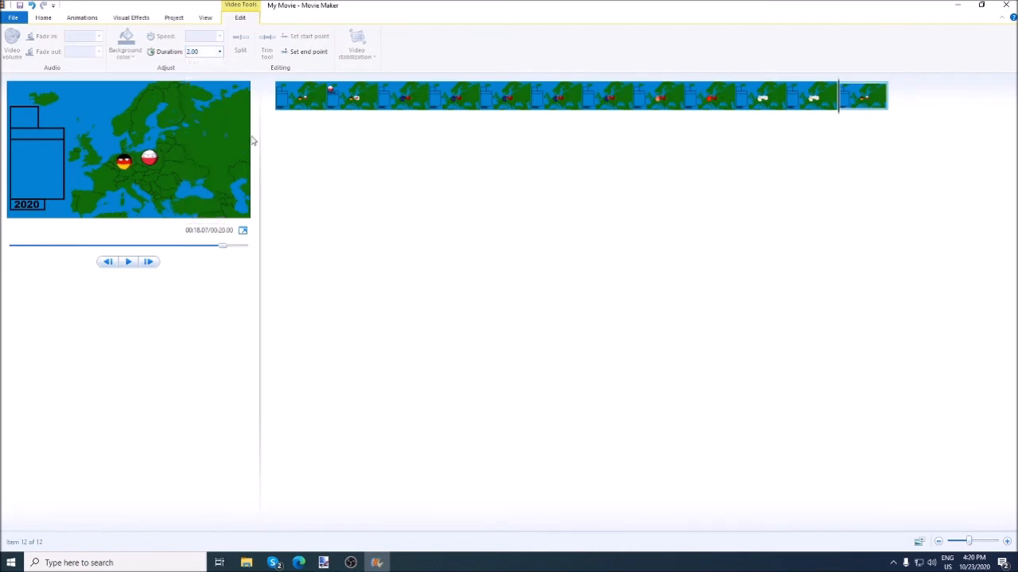
{"action": "left_click", "coordinate": [300, 96]}
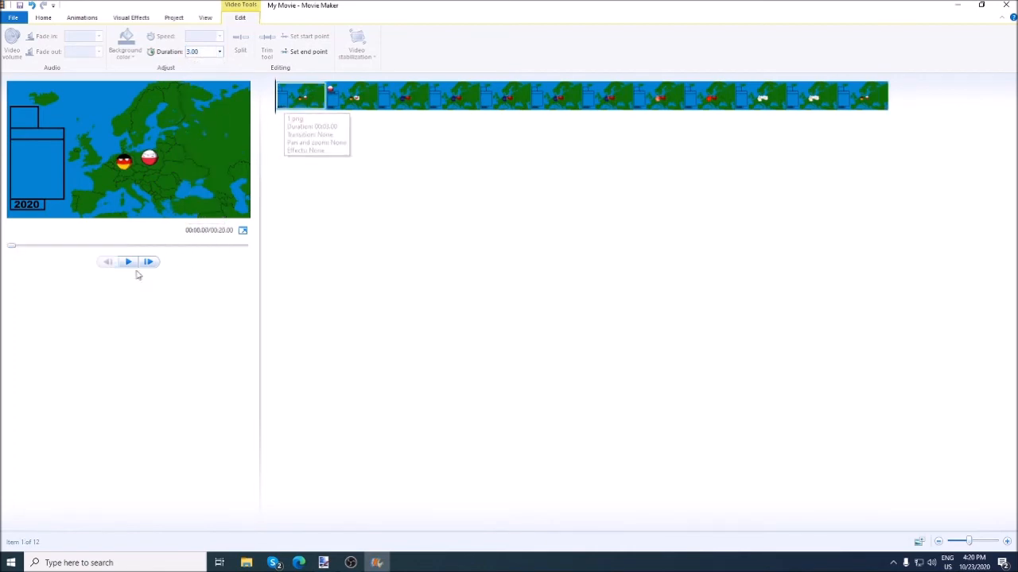
{"action": "left_click", "coordinate": [127, 261]}
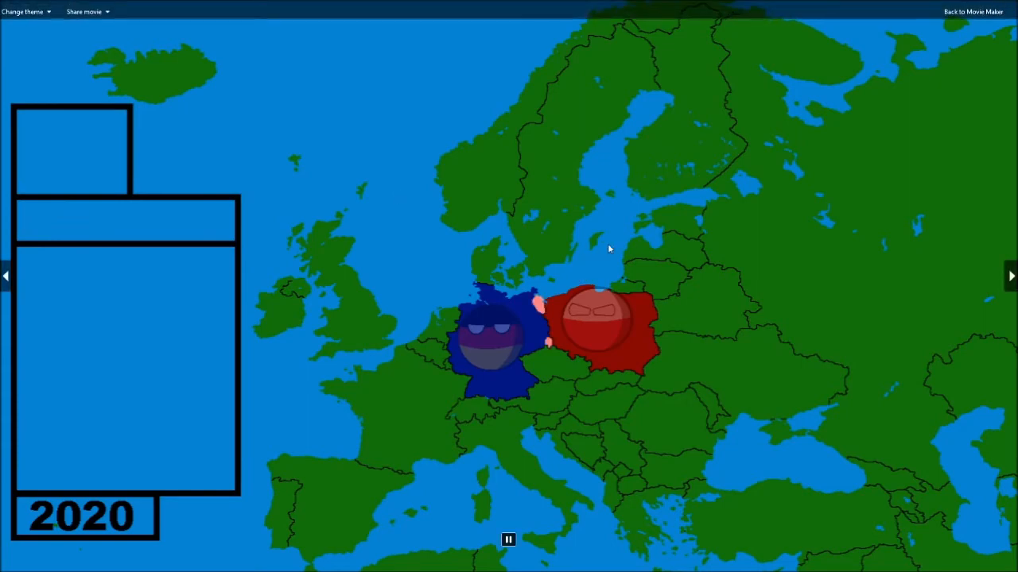
{"action": "left_click", "coordinate": [973, 11]}
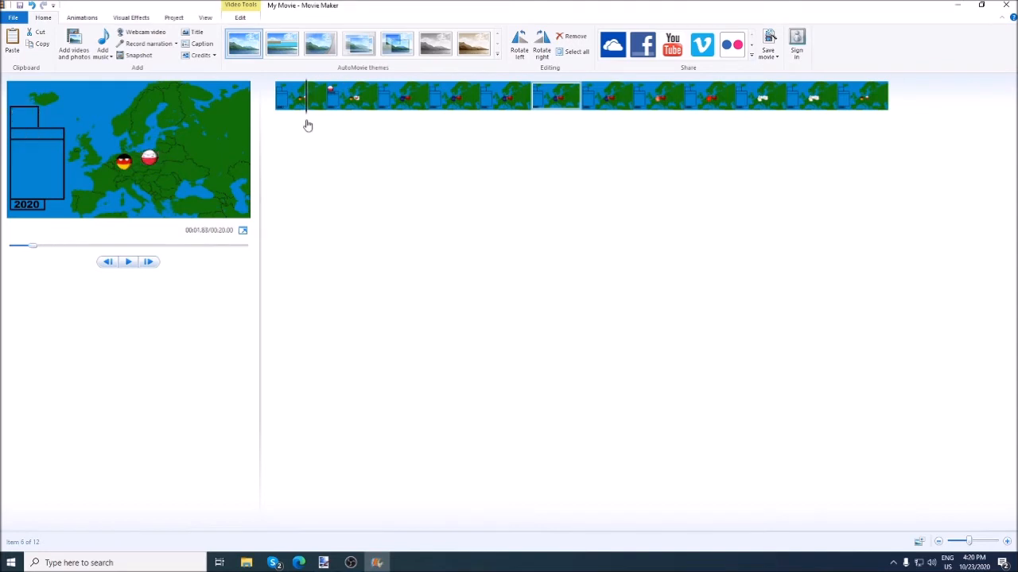
- Apply the same transition from the Animations tab to every map slide
{"action": "left_click", "coordinate": [83, 16]}
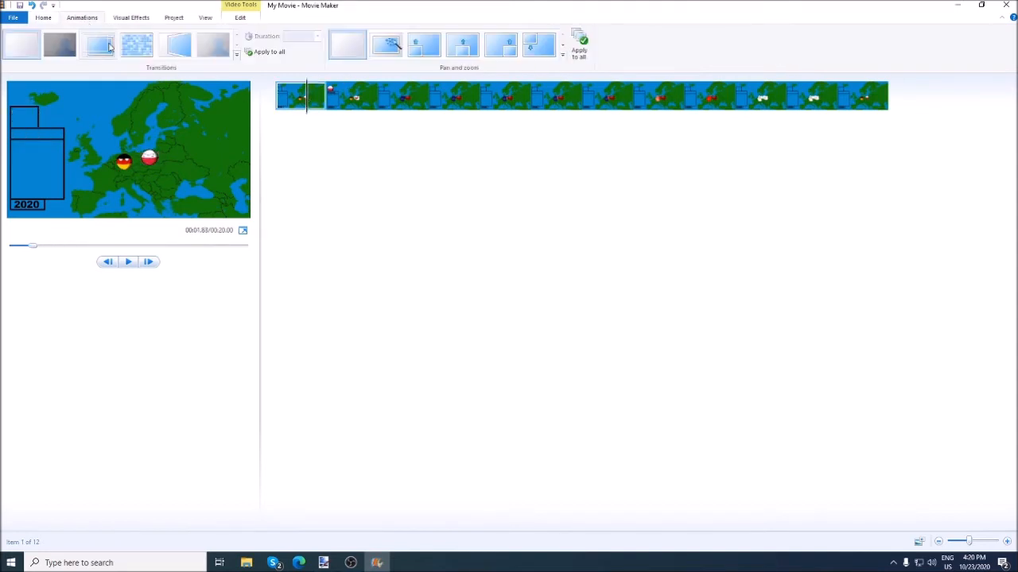
{"action": "left_click", "coordinate": [99, 45]}
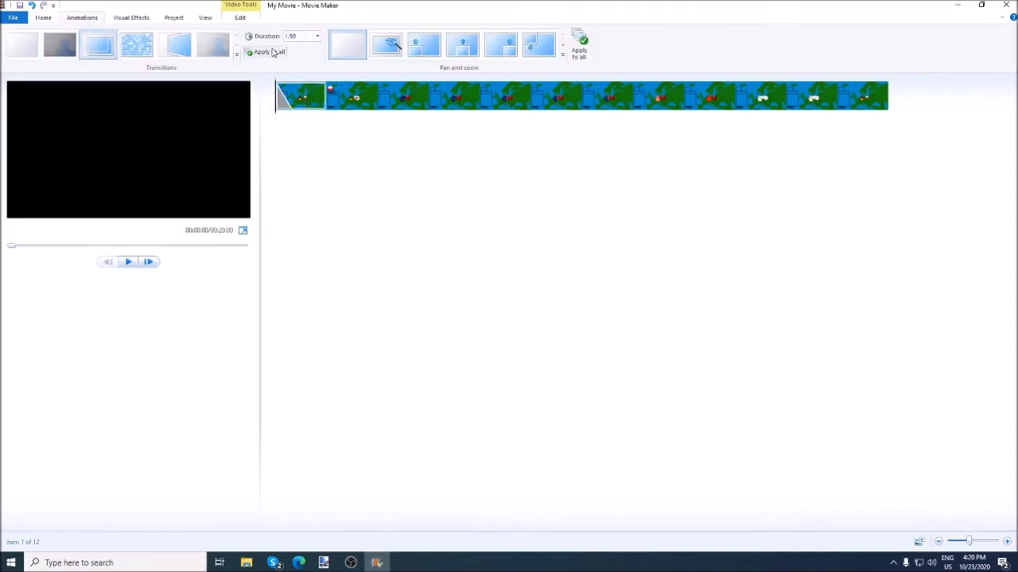
{"action": "left_click", "coordinate": [317, 35]}
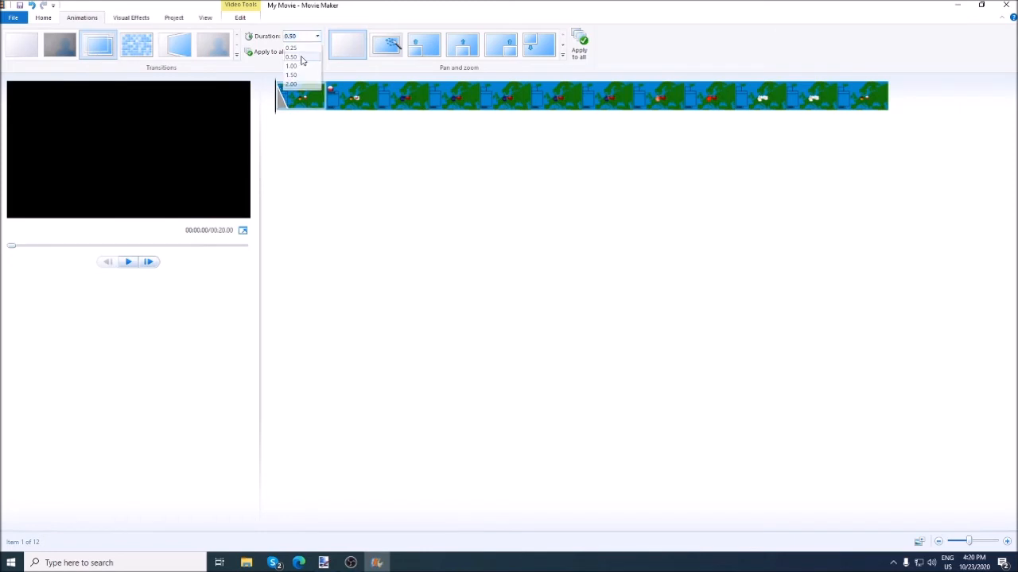
{"action": "left_click", "coordinate": [291, 57]}
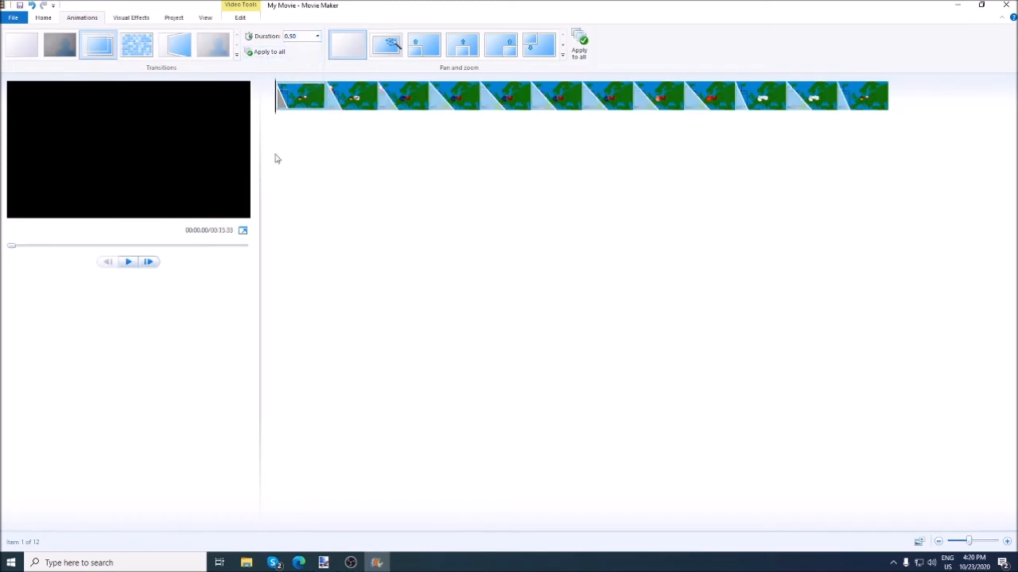
- Preview the slideshow with transitions full screen, then return to editing
{"action": "left_click", "coordinate": [128, 260]}
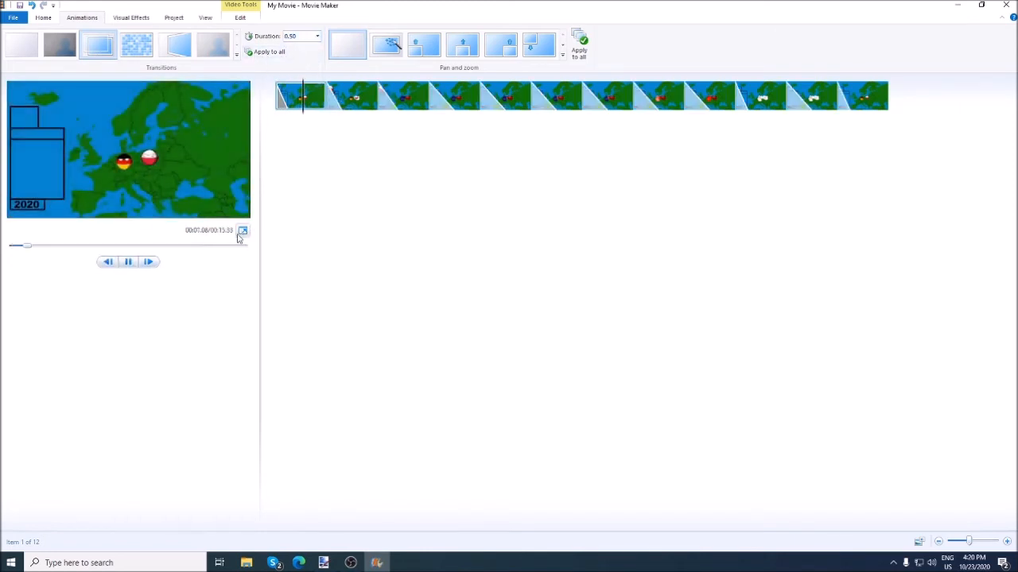
{"action": "left_click", "coordinate": [241, 231]}
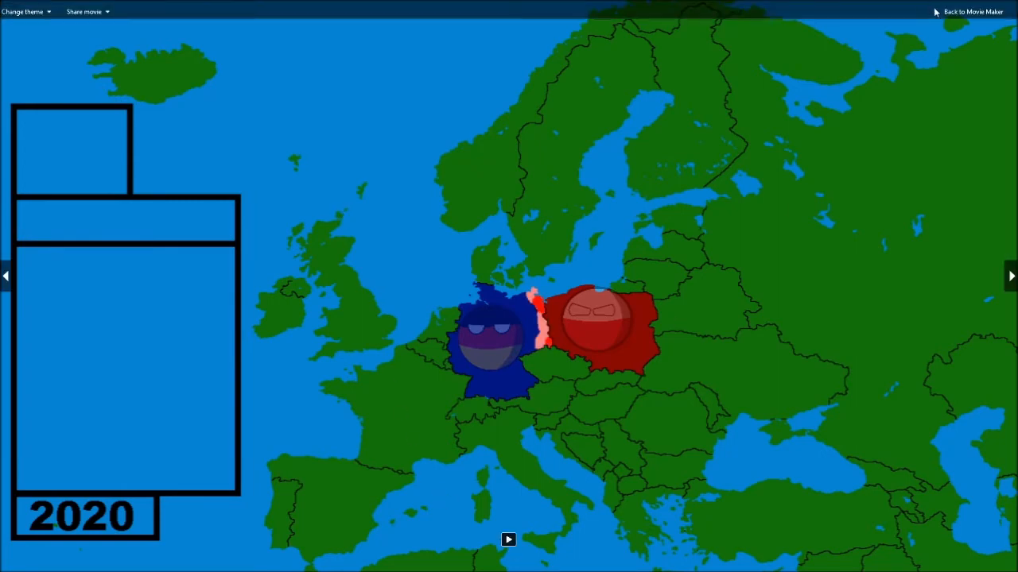
{"action": "left_click", "coordinate": [973, 11]}
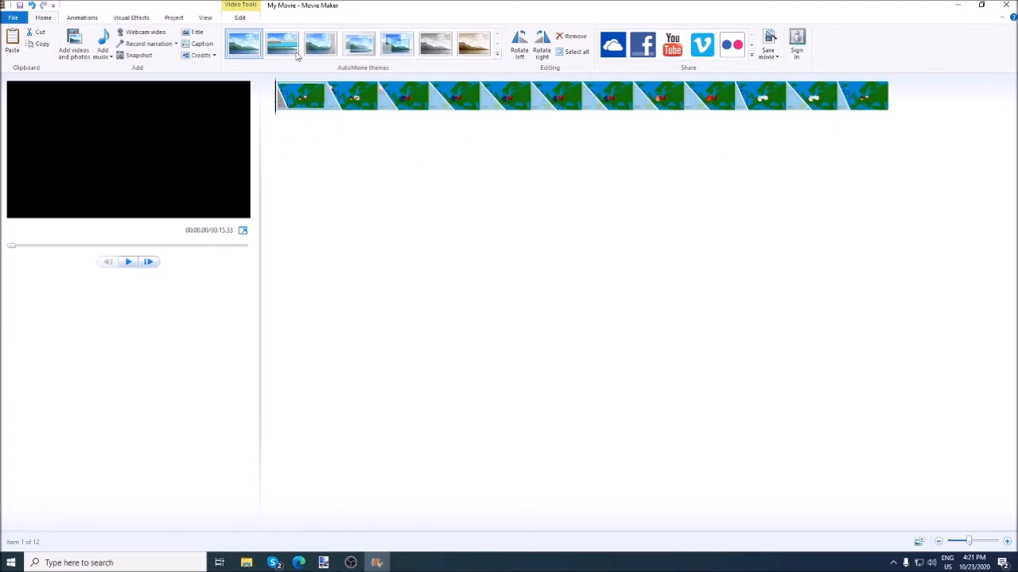
- Add the song Prelude and Action from the Songs folder as background music and preview it
{"action": "left_click", "coordinate": [102, 44]}
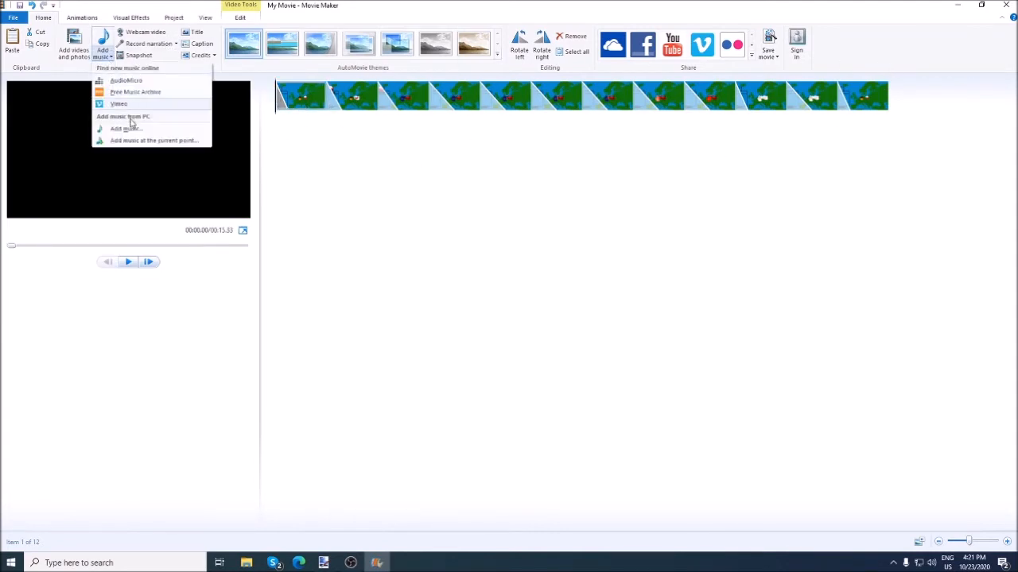
{"action": "left_click", "coordinate": [124, 127]}
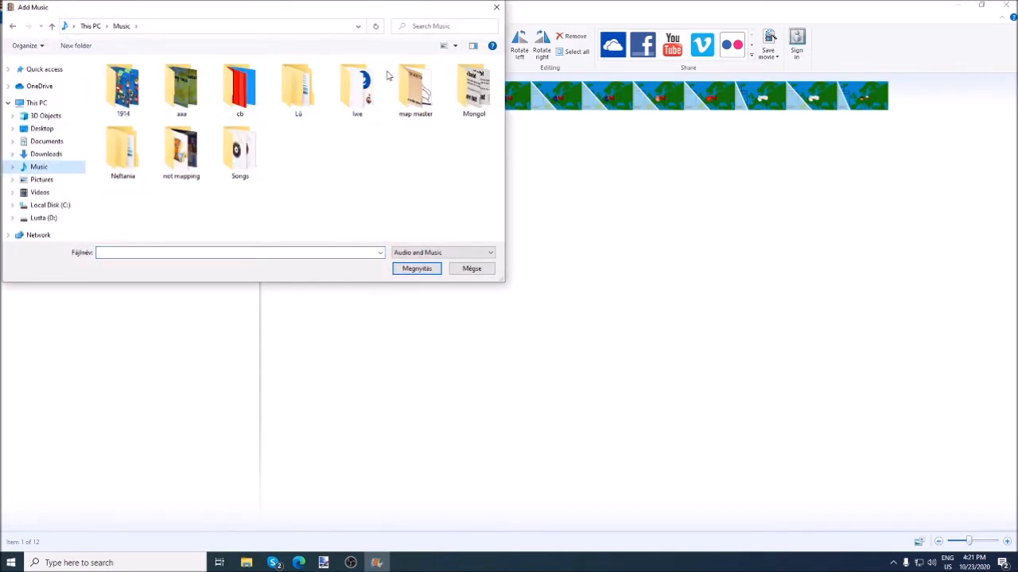
{"action": "left_click", "coordinate": [239, 151]}
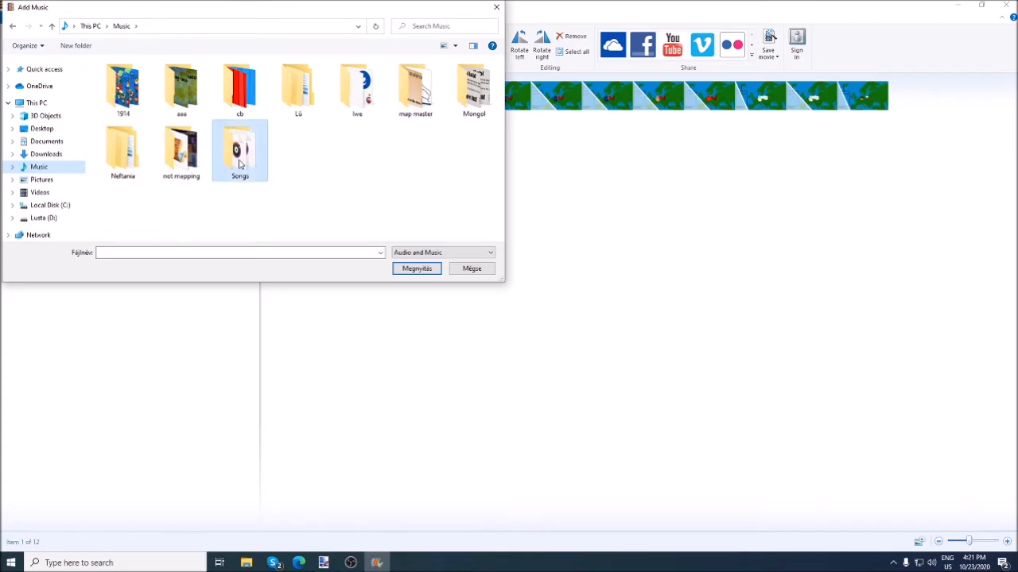
{"action": "double_click", "coordinate": [240, 146]}
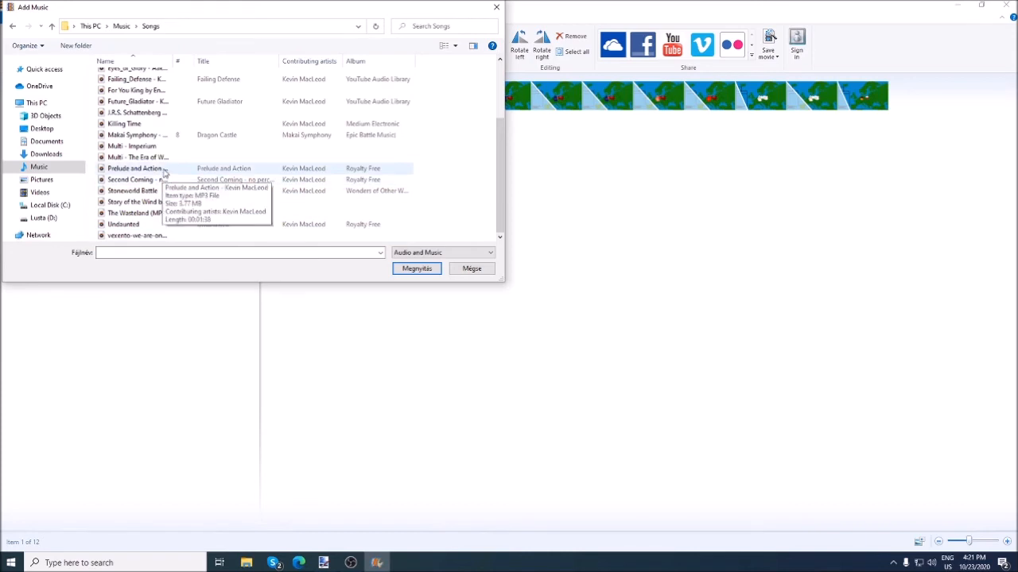
{"action": "left_click", "coordinate": [135, 169]}
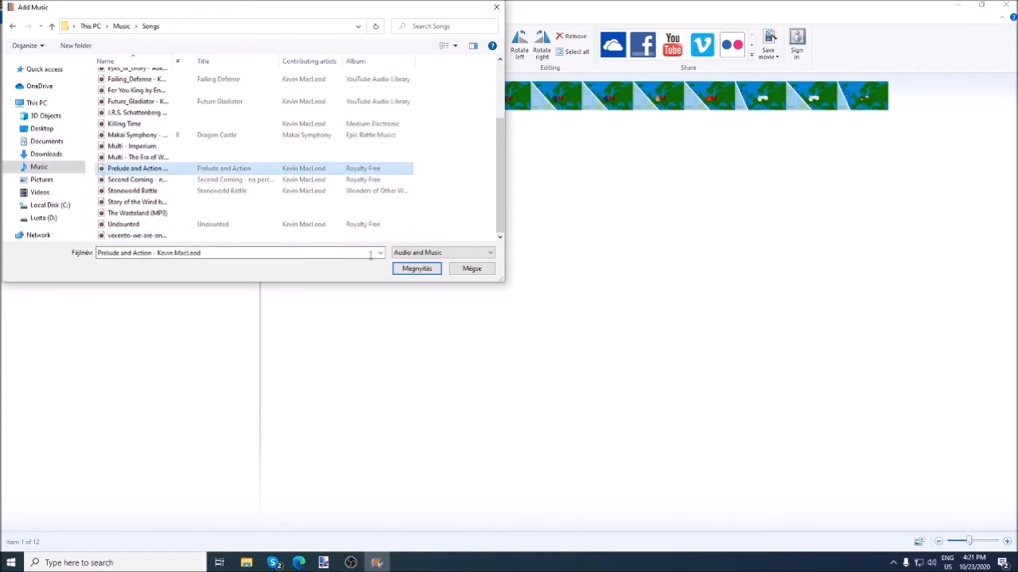
{"action": "left_click", "coordinate": [416, 267]}
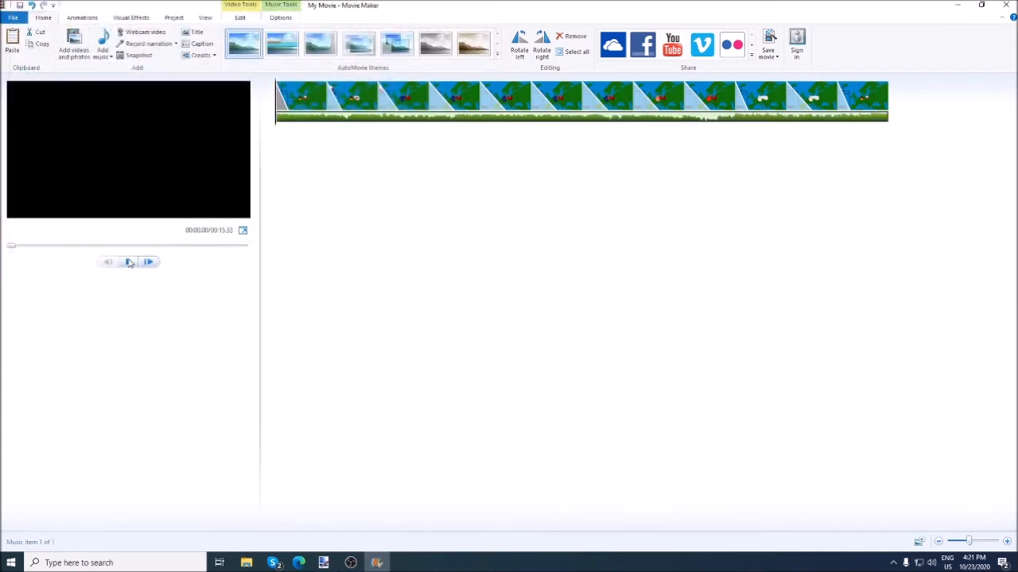
{"action": "left_click", "coordinate": [148, 260]}
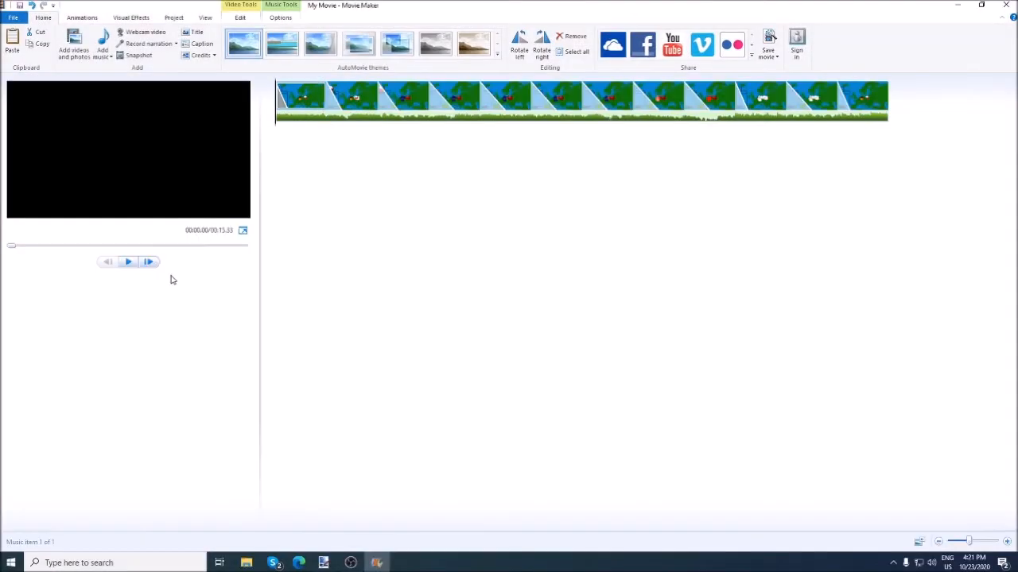
- Split the music clip at the end of the last slide so it matches the movie length
{"action": "left_click", "coordinate": [401, 104]}
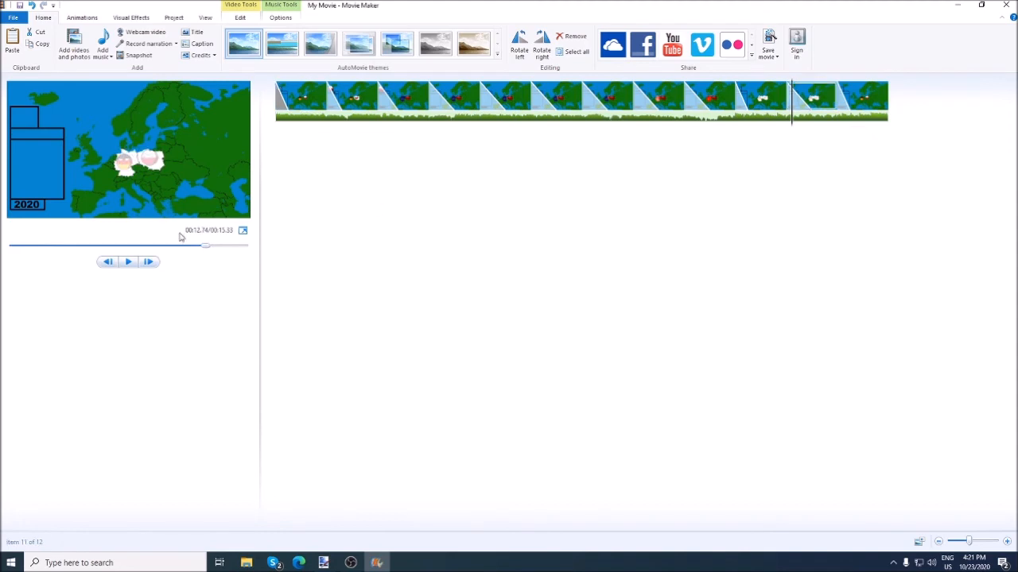
{"action": "left_click", "coordinate": [128, 261]}
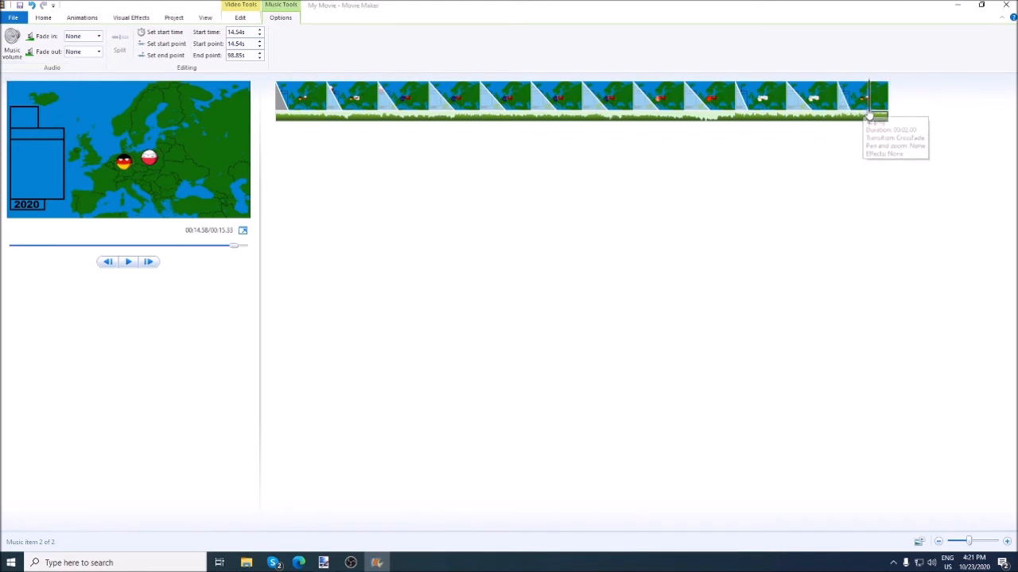
{"action": "left_click", "coordinate": [127, 261]}
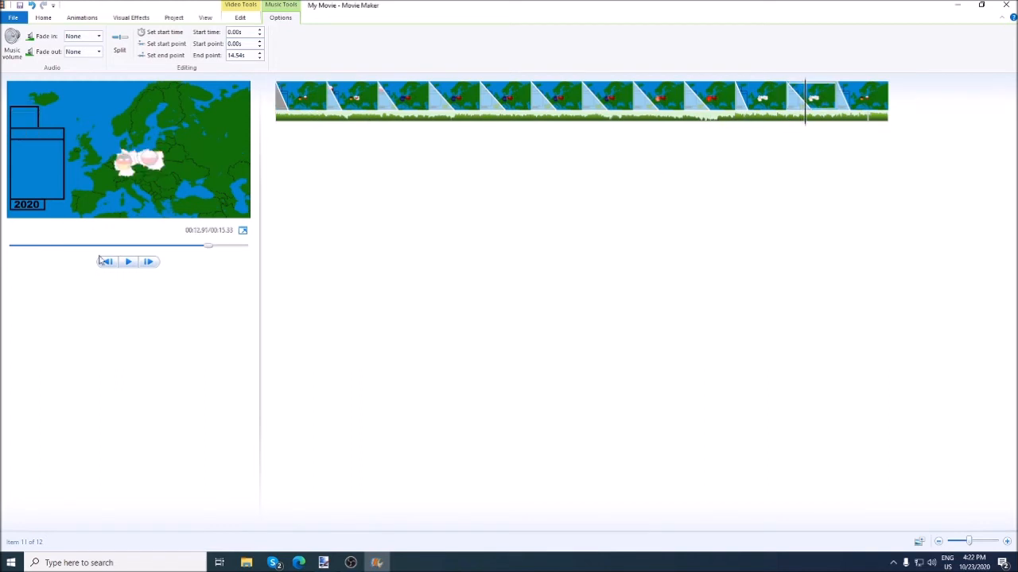
{"action": "left_click", "coordinate": [129, 261]}
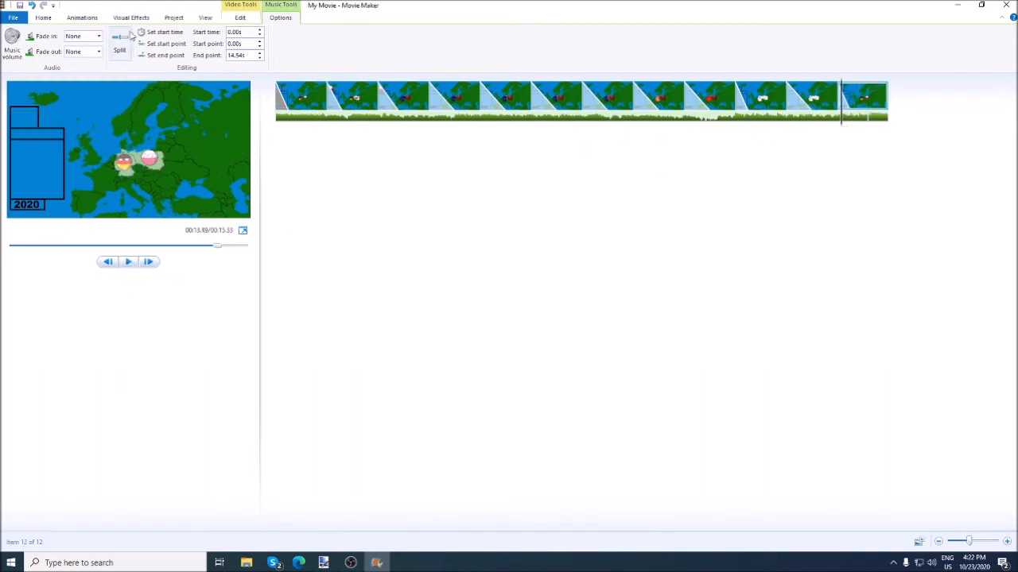
{"action": "left_click", "coordinate": [119, 49]}
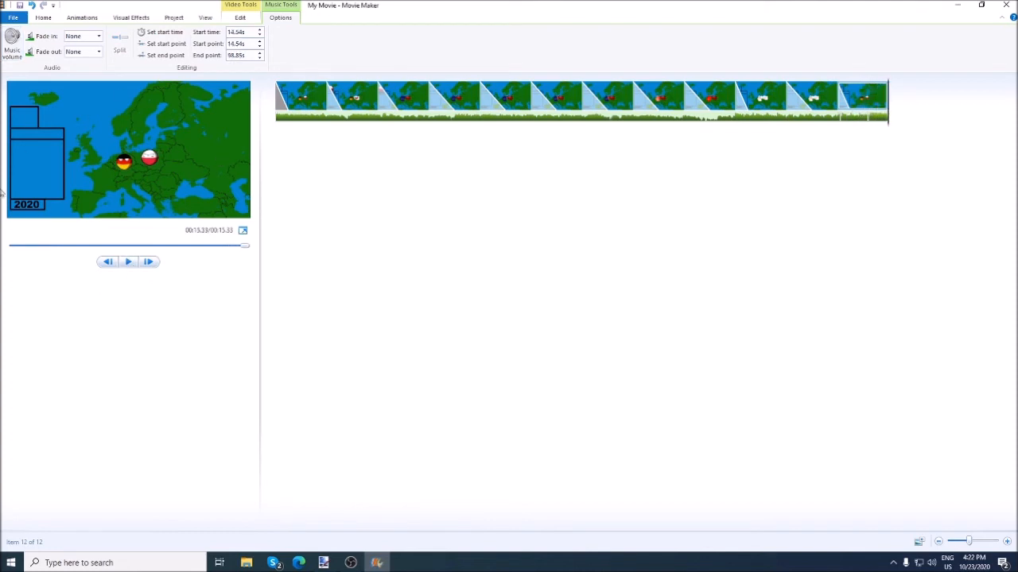
{"action": "mouse_move", "coordinate": [135, 137]}
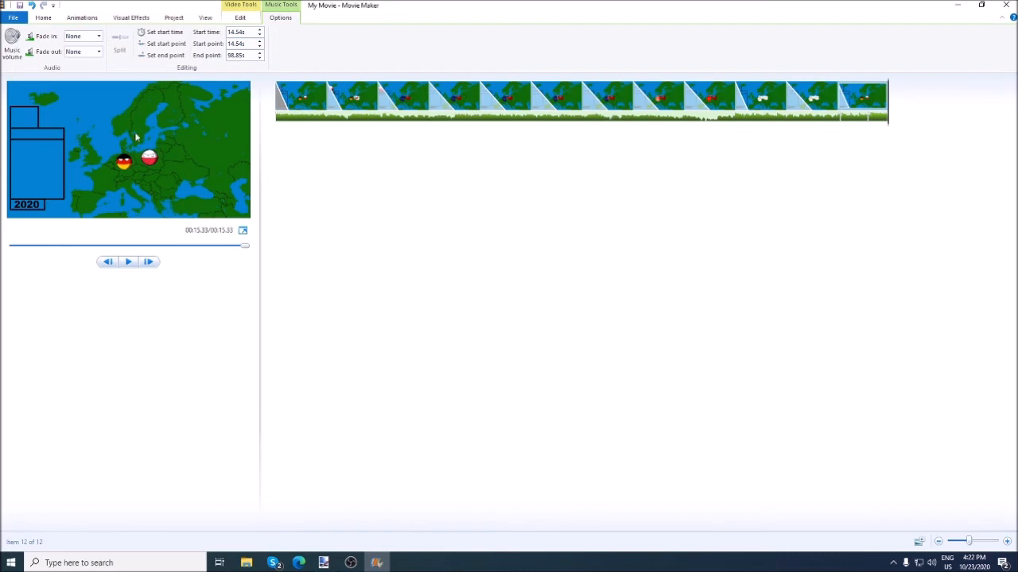
{"action": "left_click", "coordinate": [13, 17]}
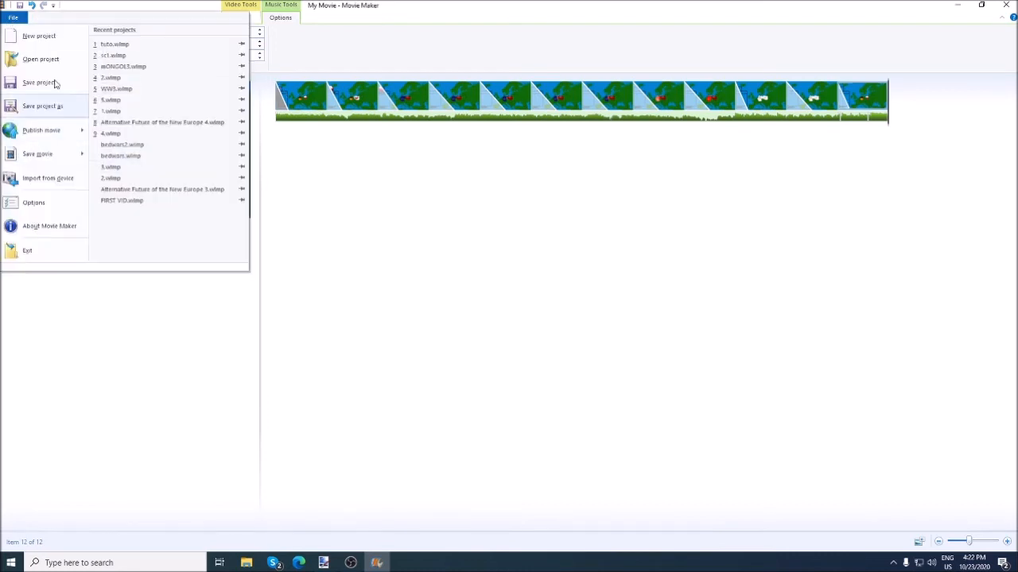
{"action": "mouse_move", "coordinate": [40, 83]}
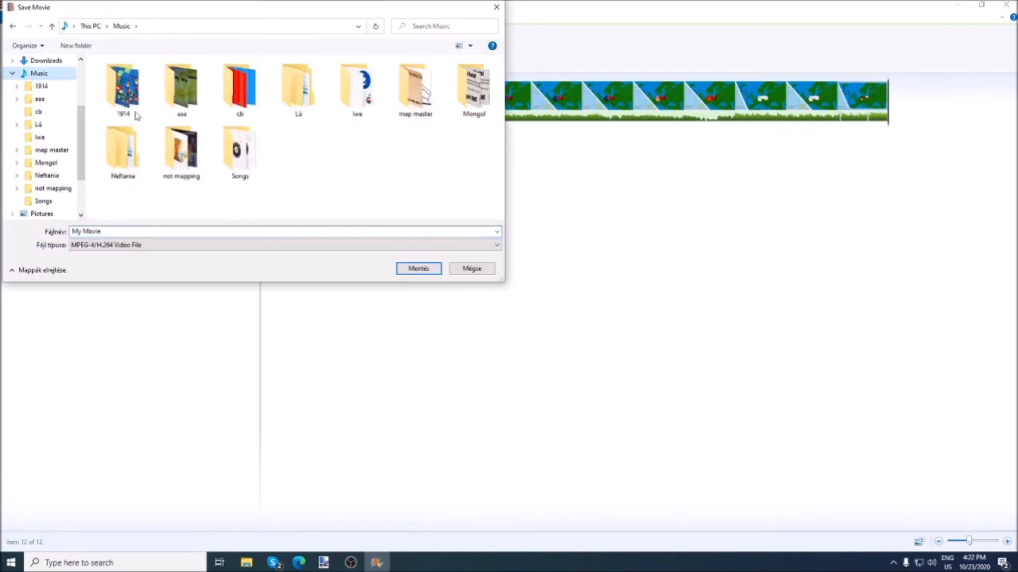
- Save the movie as an MPEG-4 file in the chosen folder and play the exported video
{"action": "double_click", "coordinate": [181, 89]}
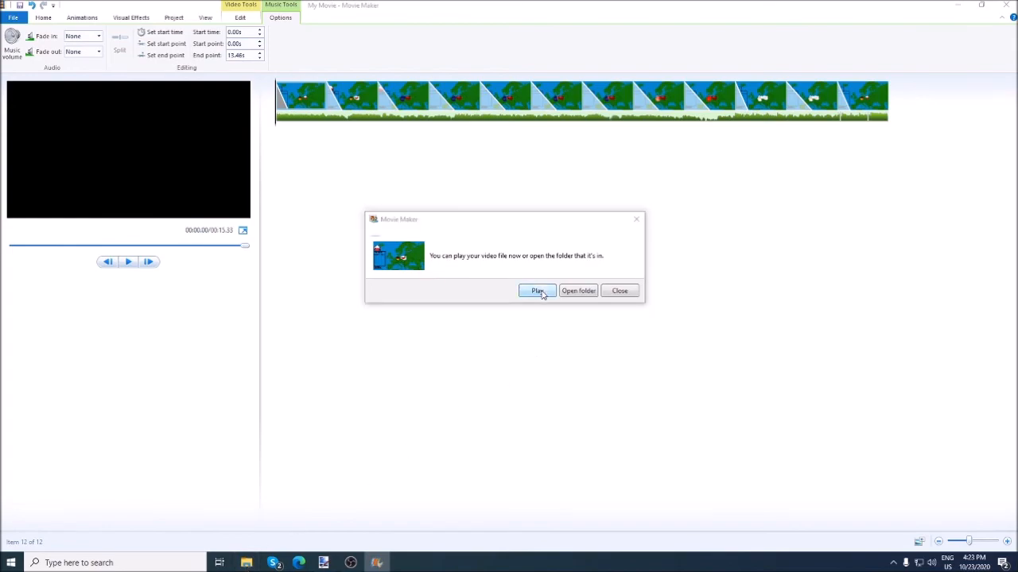
{"action": "left_click", "coordinate": [538, 289]}
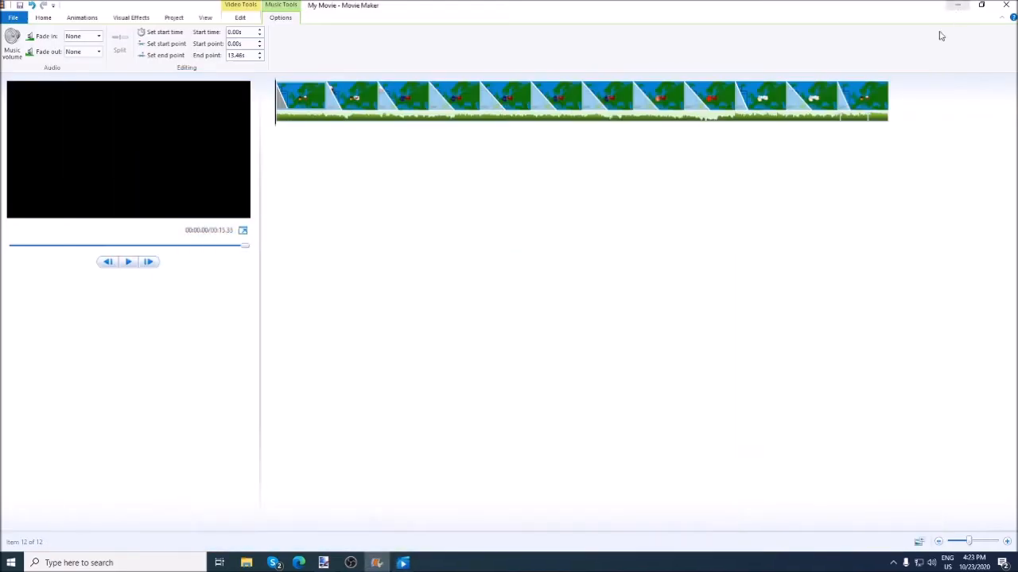
{"action": "mouse_move", "coordinate": [509, 120]}
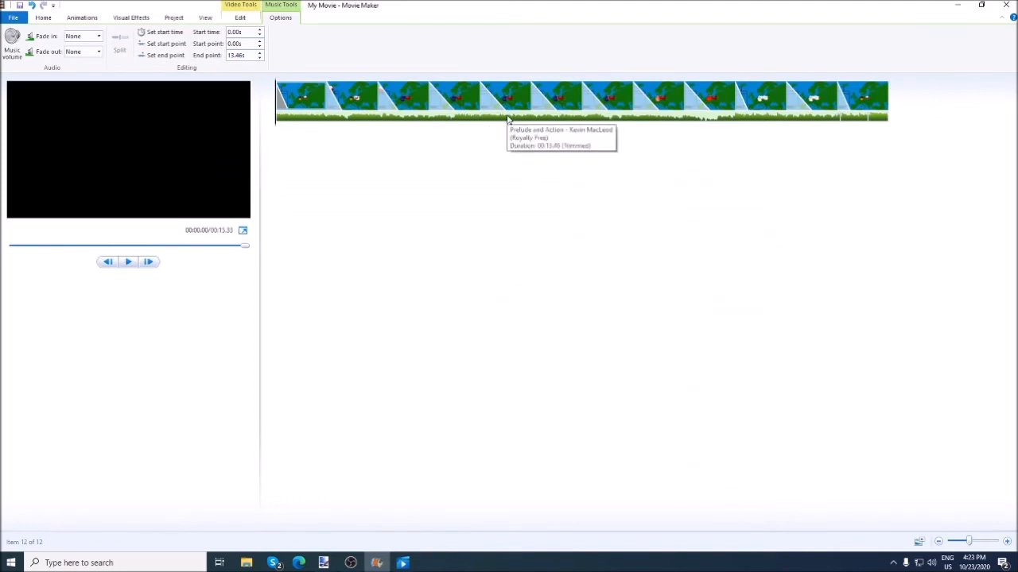
{"action": "mouse_move", "coordinate": [490, 181]}
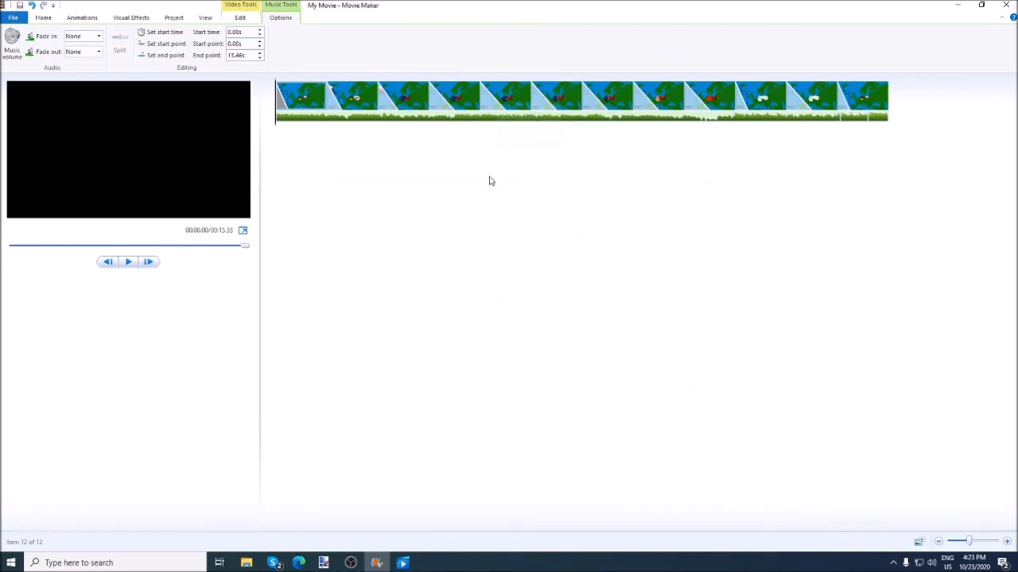
- Switch to the Europe map in Paint.NET, then open a new Chrome tab for searching
{"action": "left_click", "coordinate": [323, 563]}
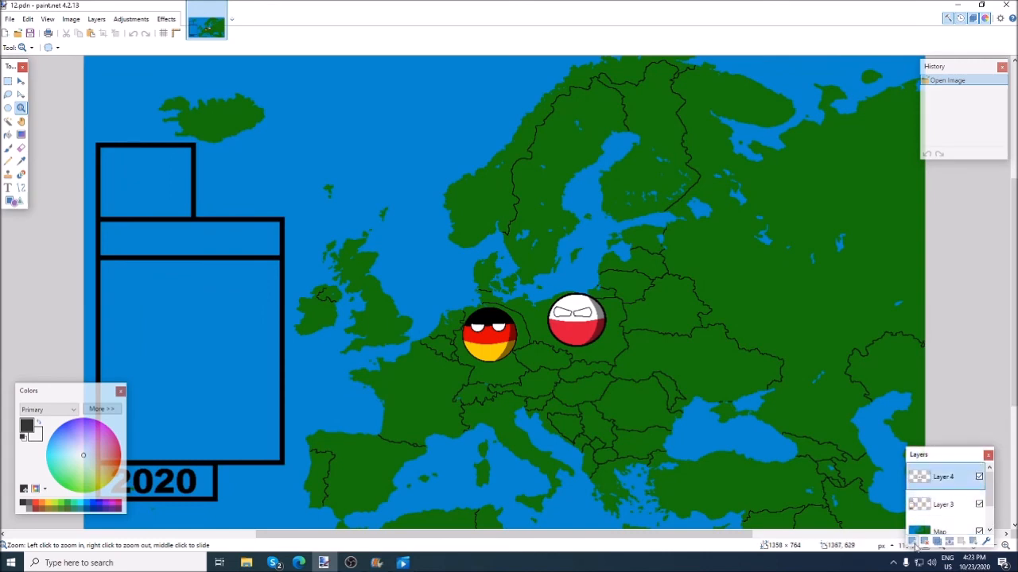
{"action": "left_click", "coordinate": [912, 542]}
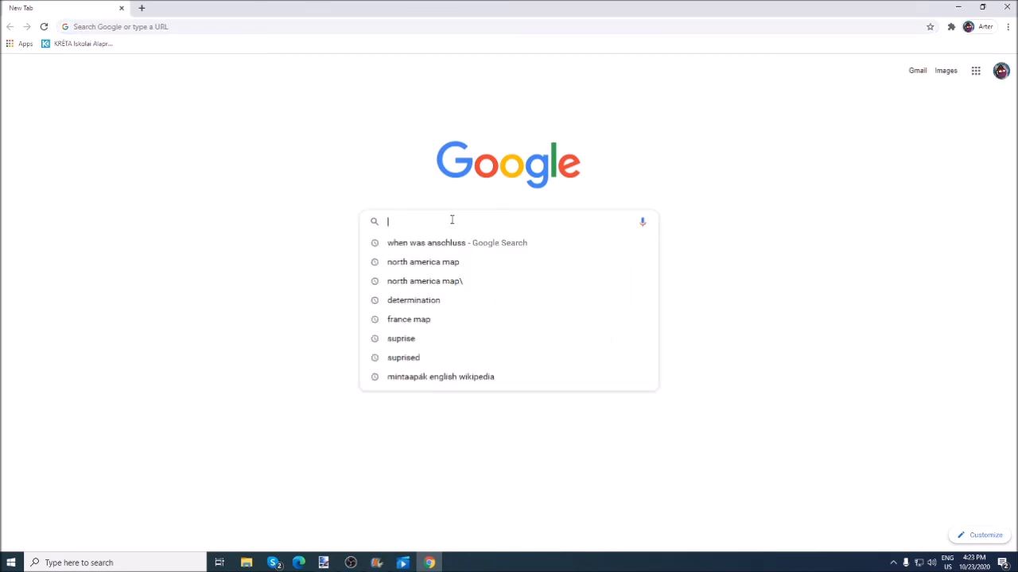
- Search Google Images for paper background and copy a brown paper texture
{"action": "type", "text": "paper background"}
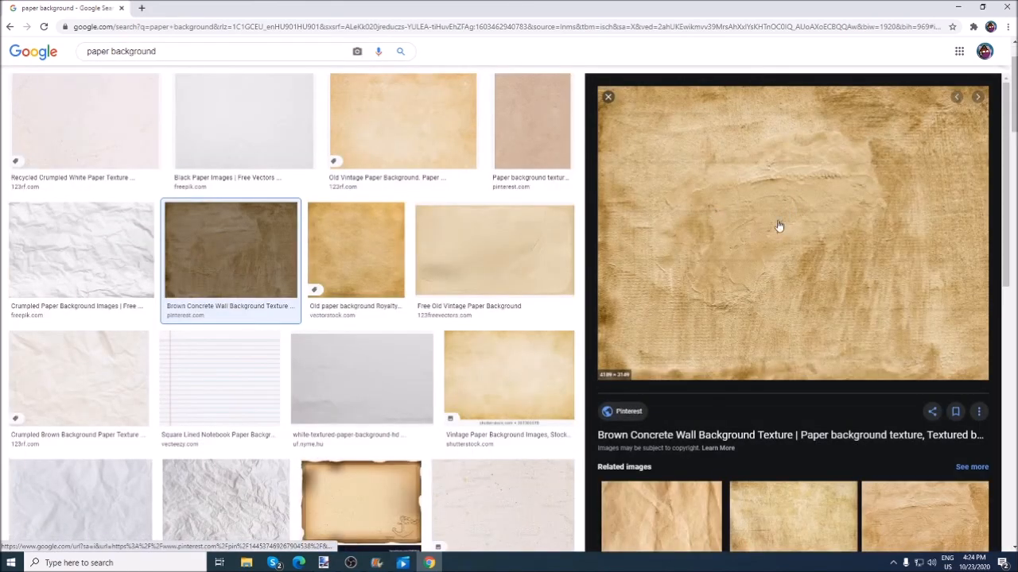
{"action": "right_click", "coordinate": [779, 226]}
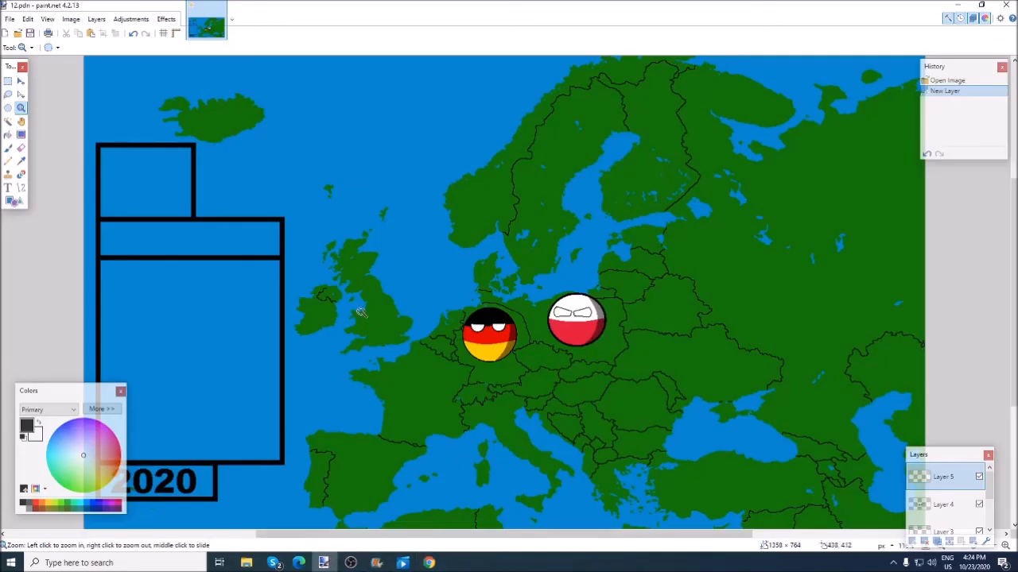
- Paste the paper texture onto the new top layer and choose the Eraser at width 1400
{"action": "key", "text": "ctrl+v"}
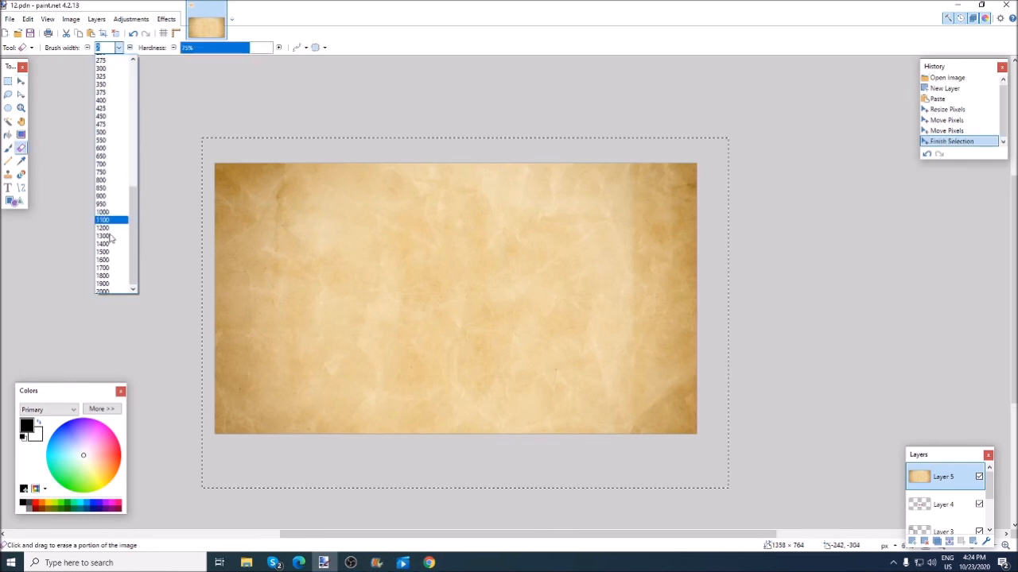
{"action": "left_click", "coordinate": [102, 243]}
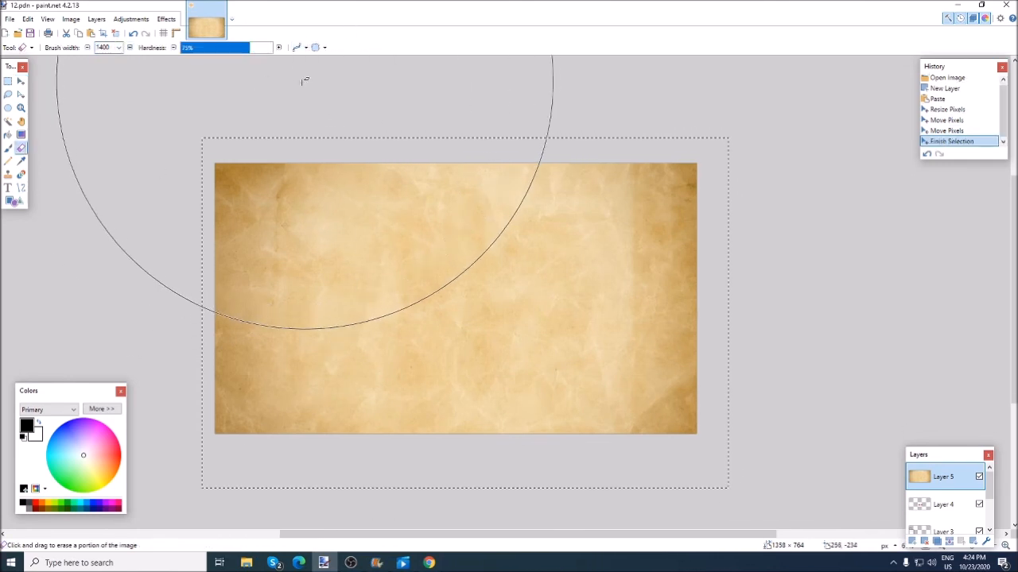